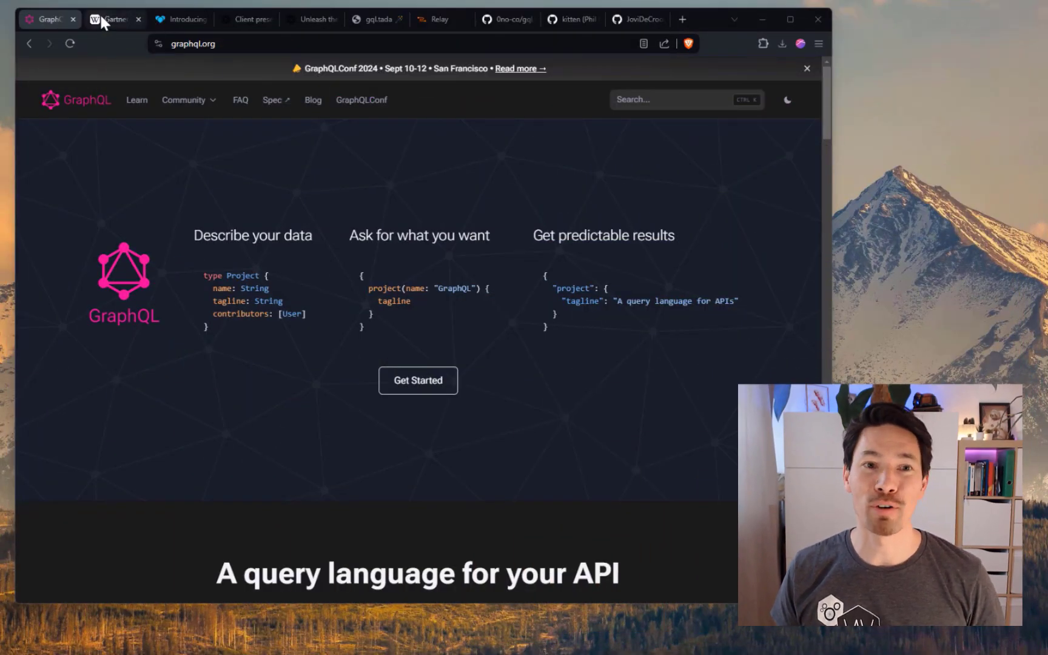
- Show the Wikipedia Gartner hype cycle chart, then move to Vendure's Introducing GraphQL page
left_click(113, 19)
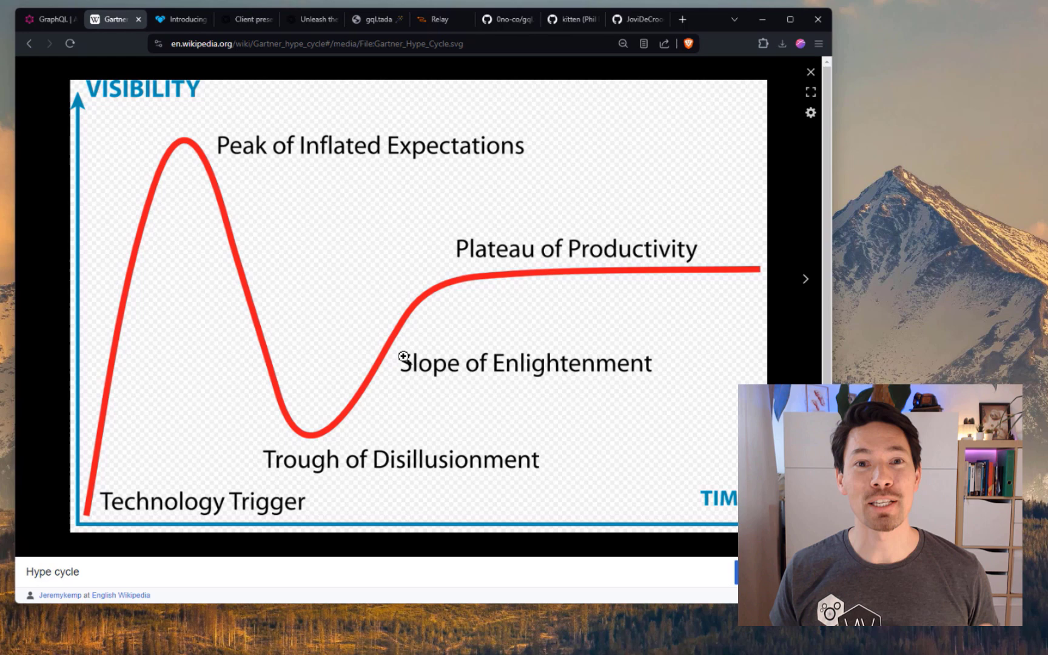
mouse_move(248, 309)
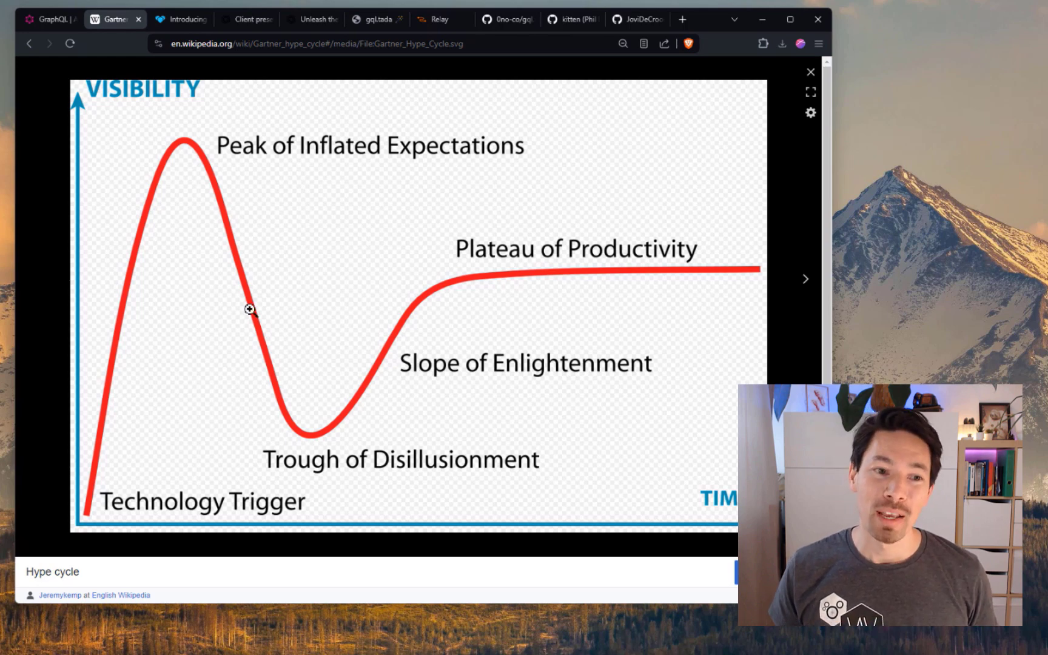
mouse_move(158, 301)
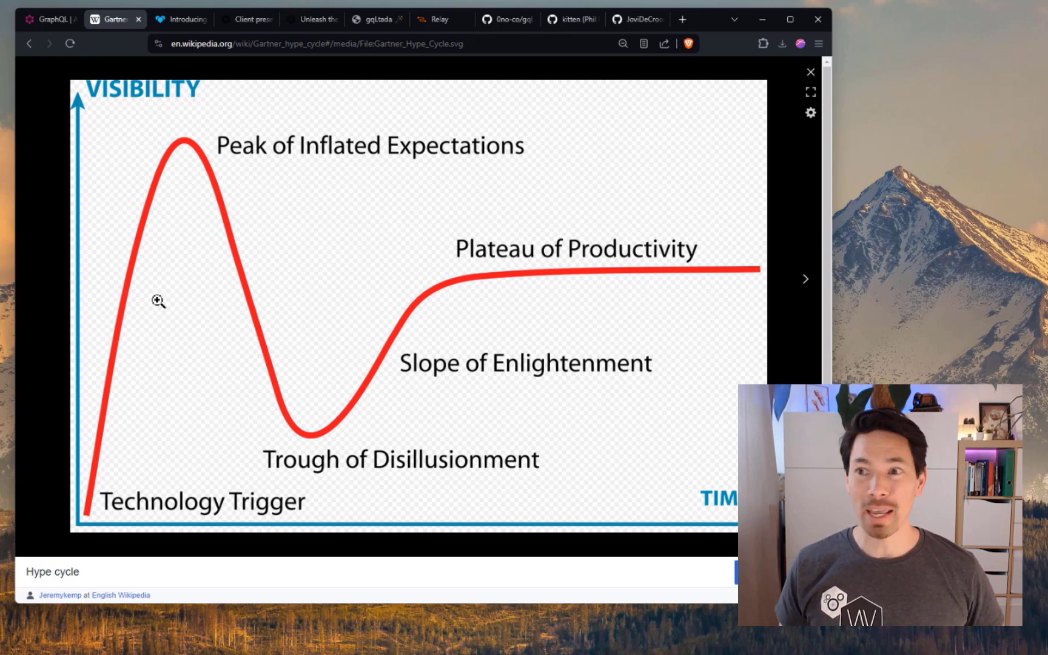
mouse_move(143, 175)
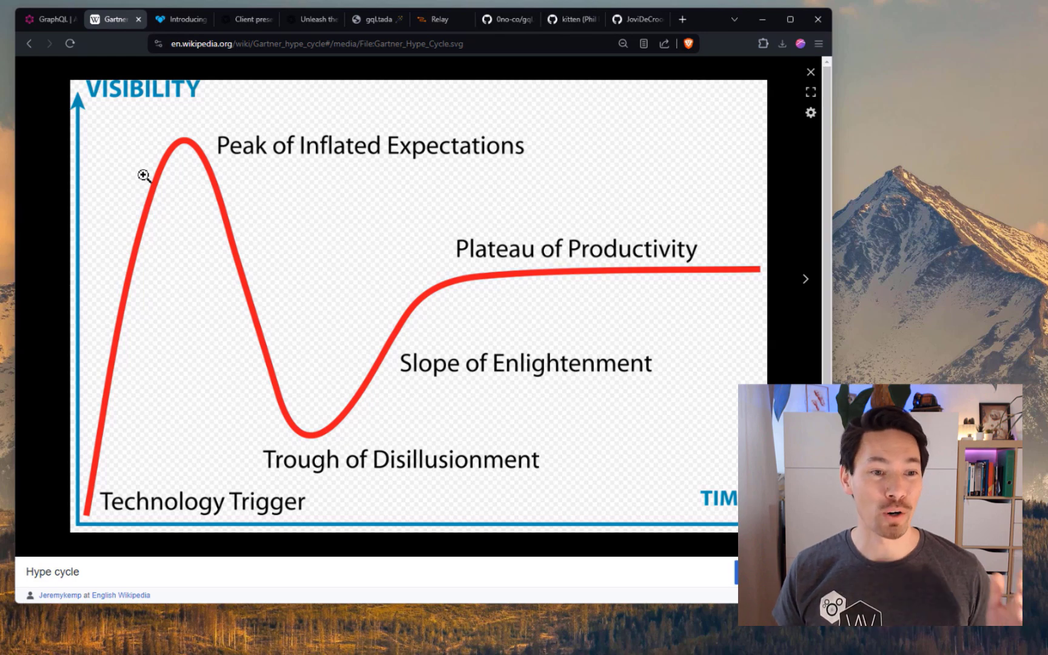
mouse_move(173, 156)
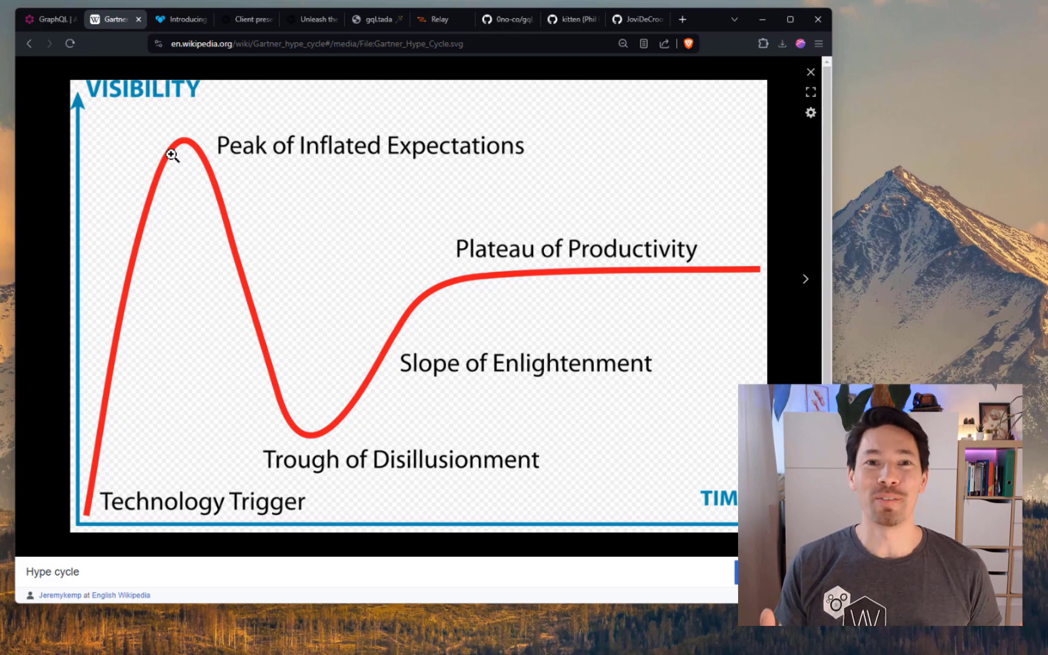
left_click(179, 18)
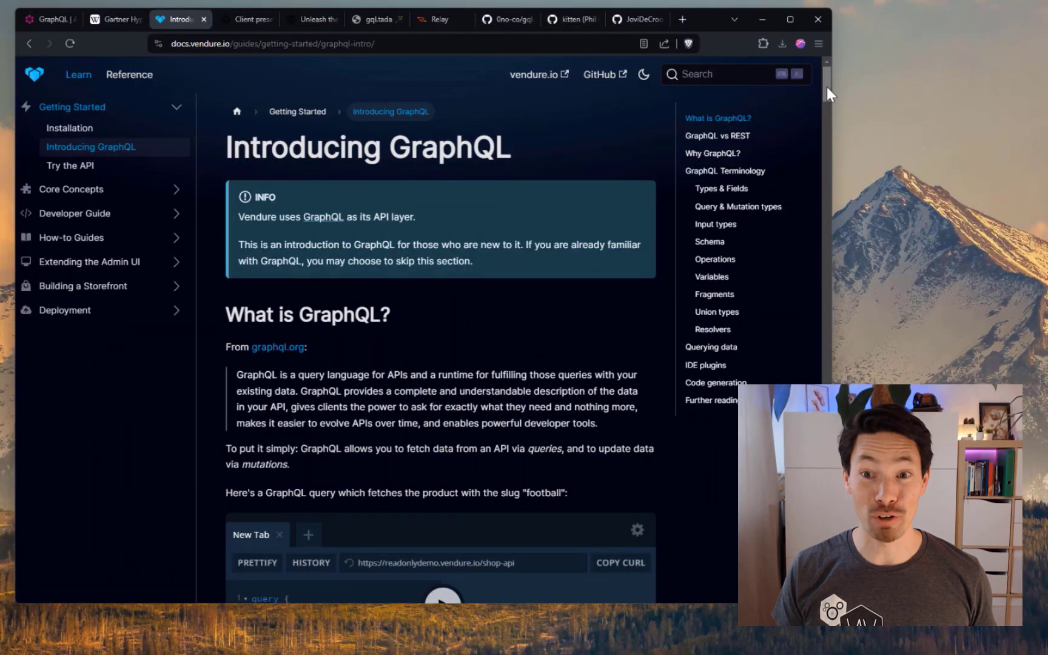
- Scroll the Introducing GraphQL page down to its Why GraphQL? benefits list
scroll("down", 3)
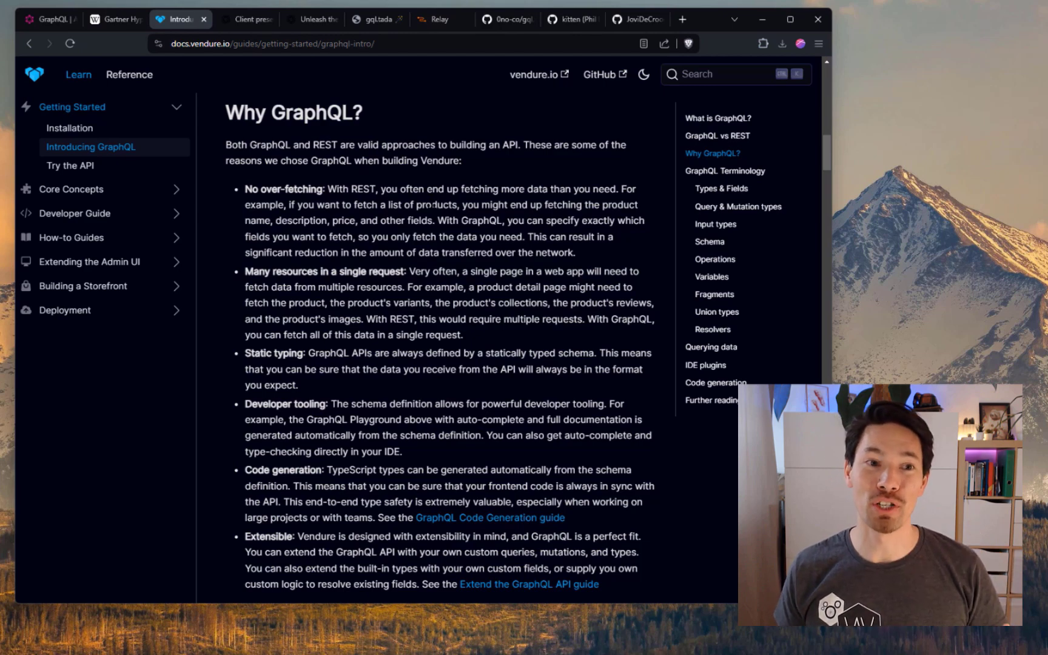
- Switch to the GraphQL Code Generator client-preset plugin page
left_click(240, 19)
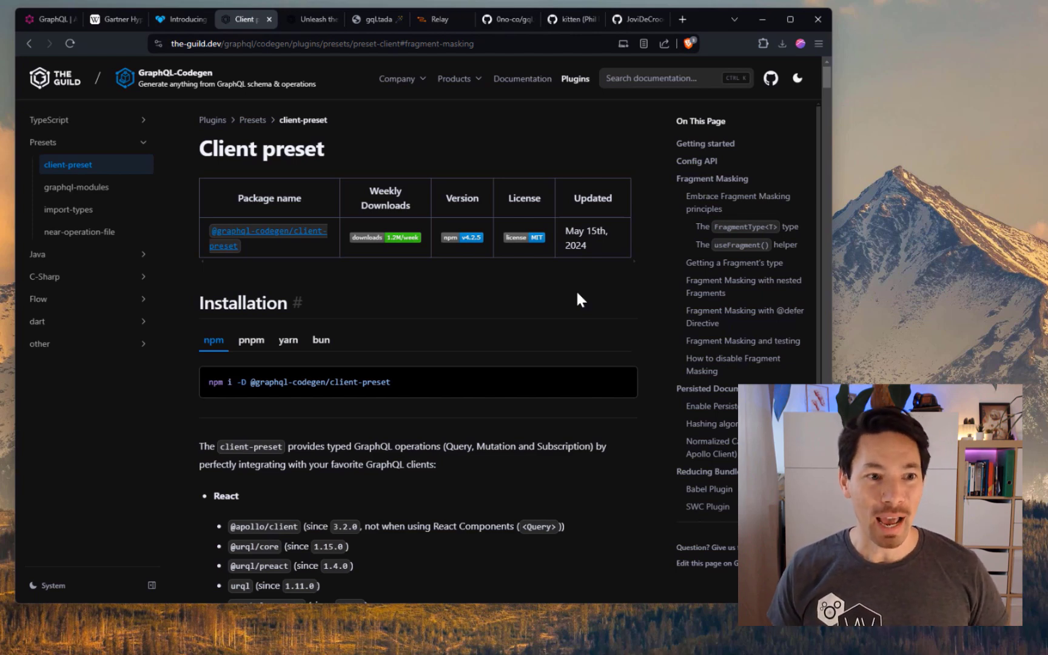
mouse_move(583, 301)
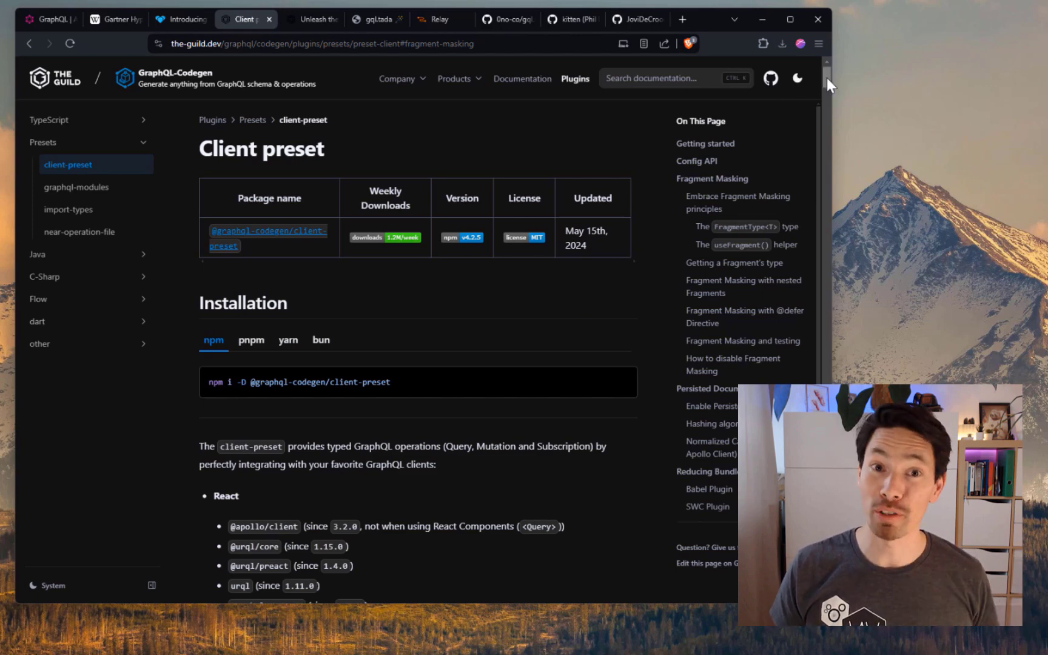
mouse_move(505, 316)
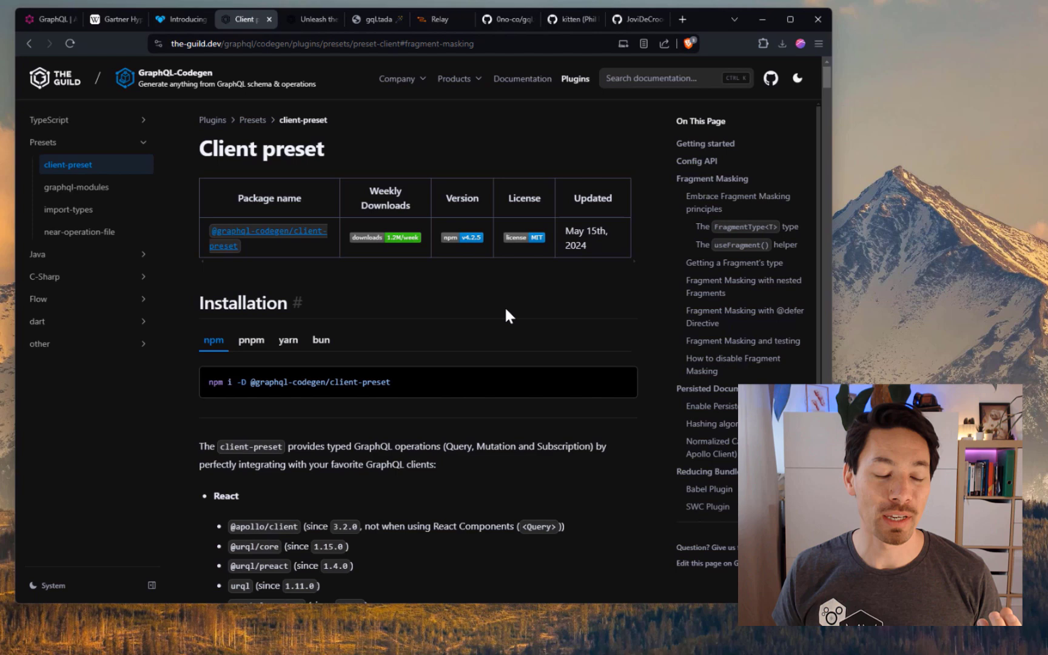
mouse_move(488, 305)
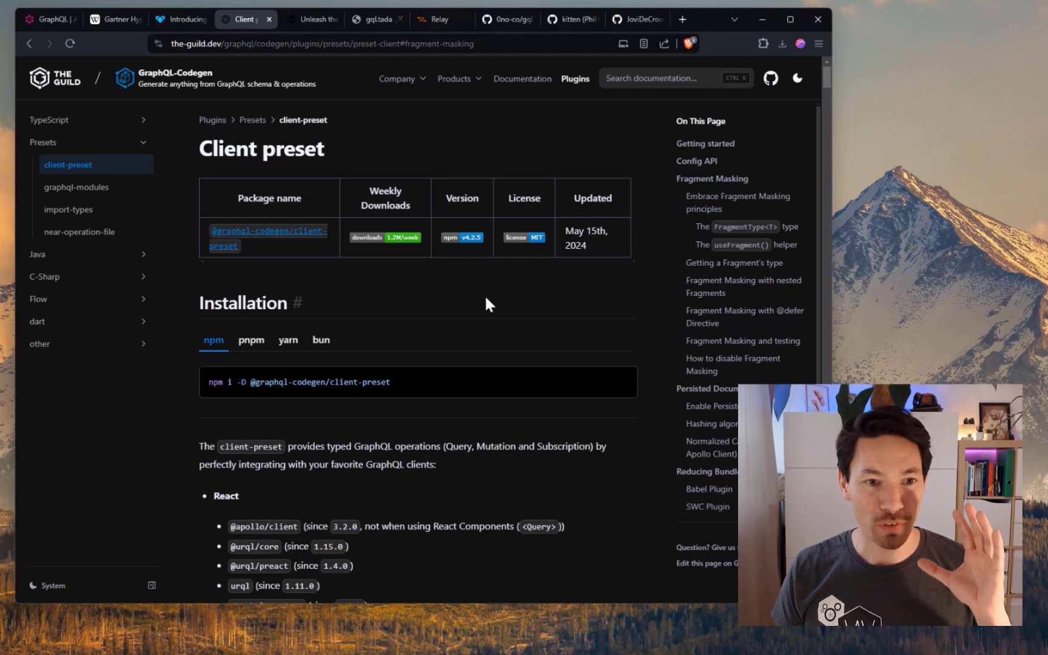
mouse_move(500, 305)
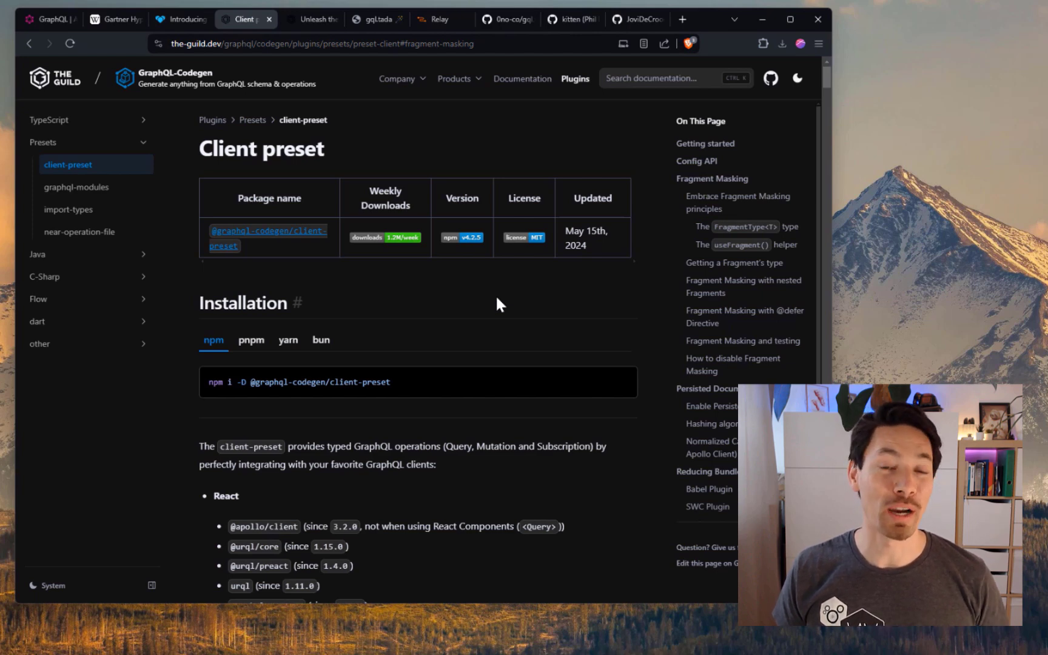
mouse_move(498, 314)
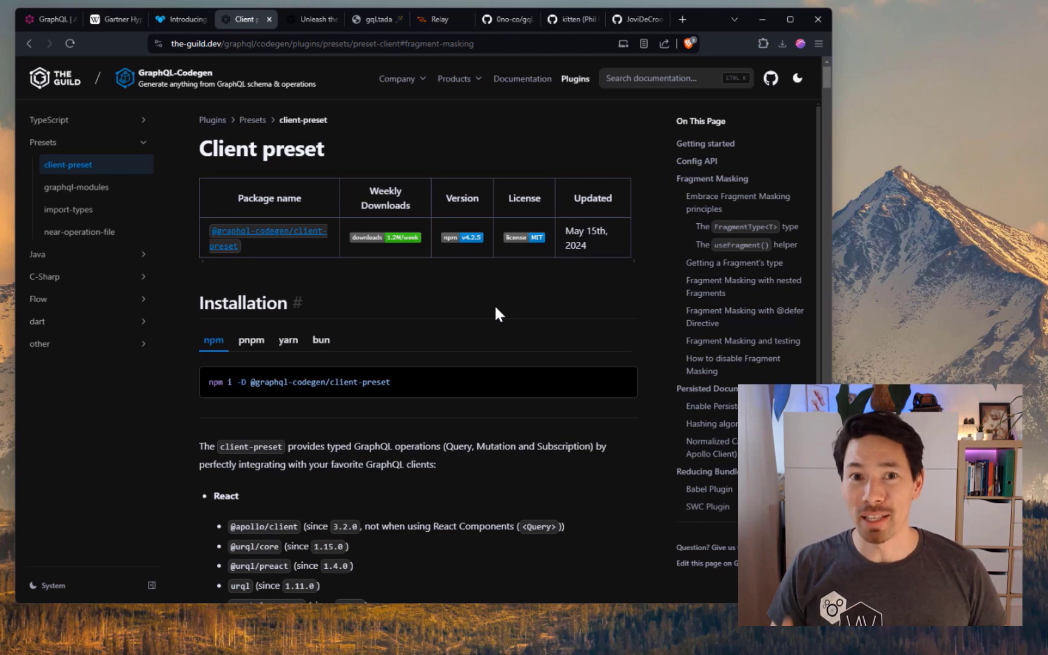
- Scroll through Fragment Masking, useFragment and Persisted Documents to the hashing algorithm, then return to the storefront code
scroll("down", 3)
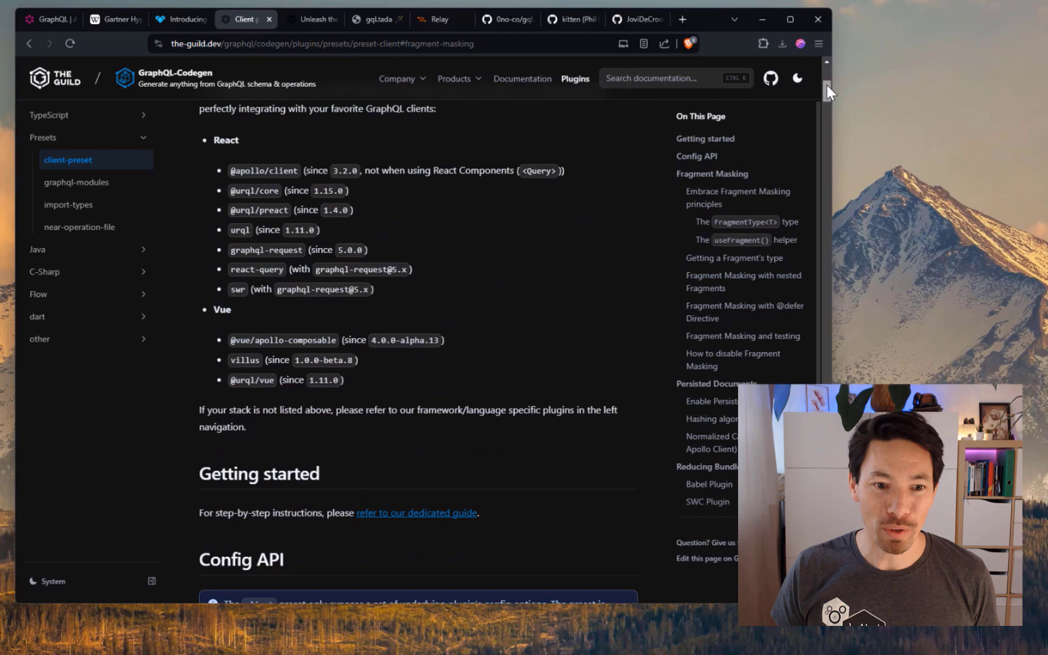
scroll("down", 3)
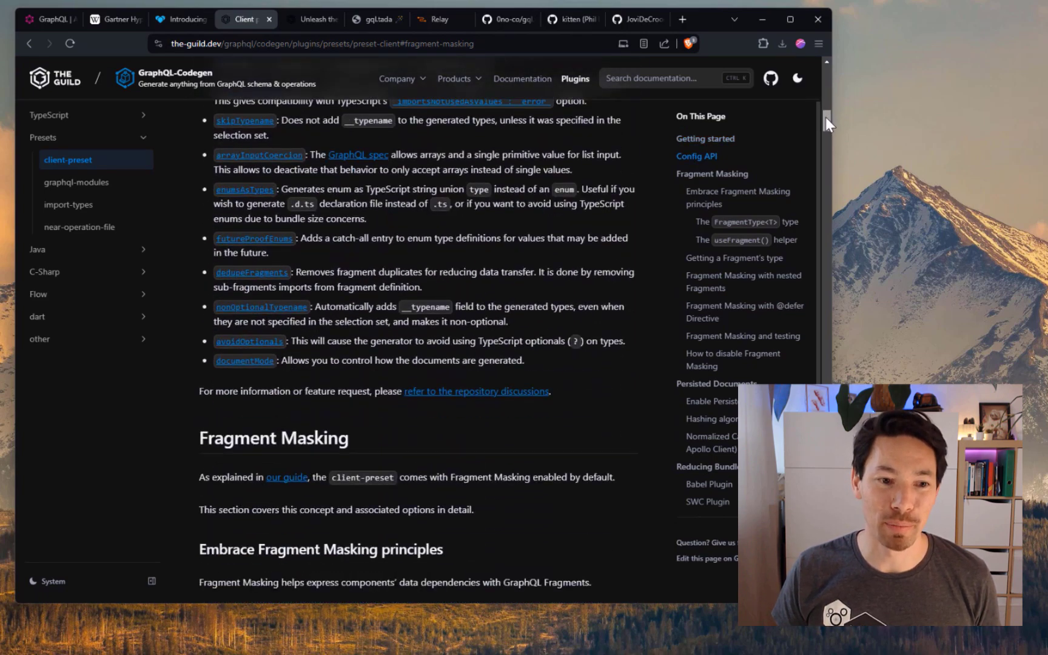
scroll("down", 3)
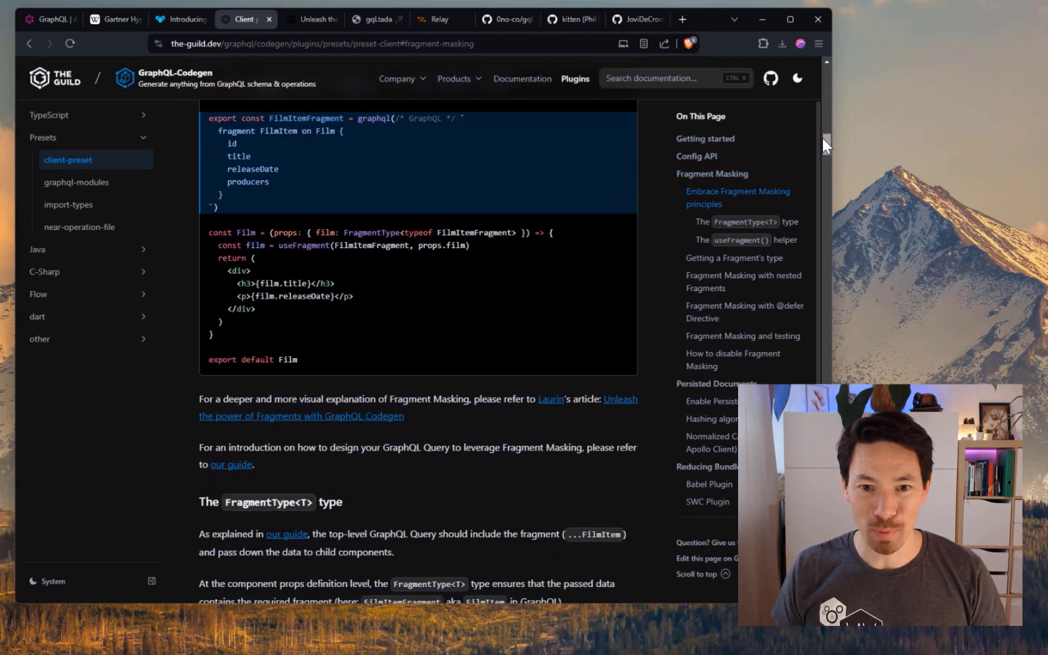
scroll("down", 3)
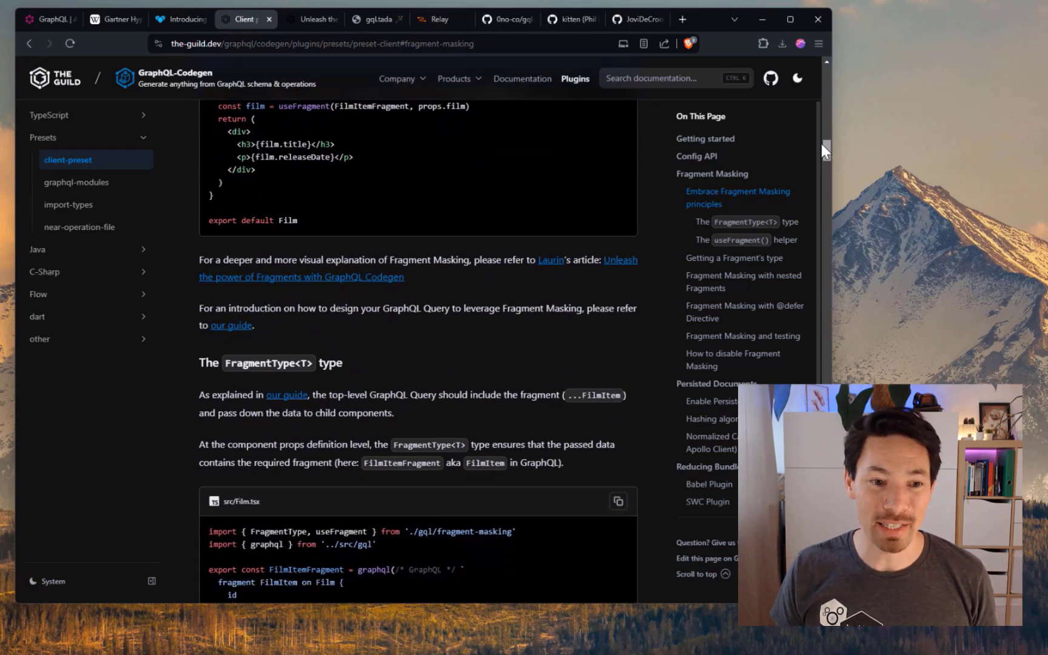
scroll("down", 3)
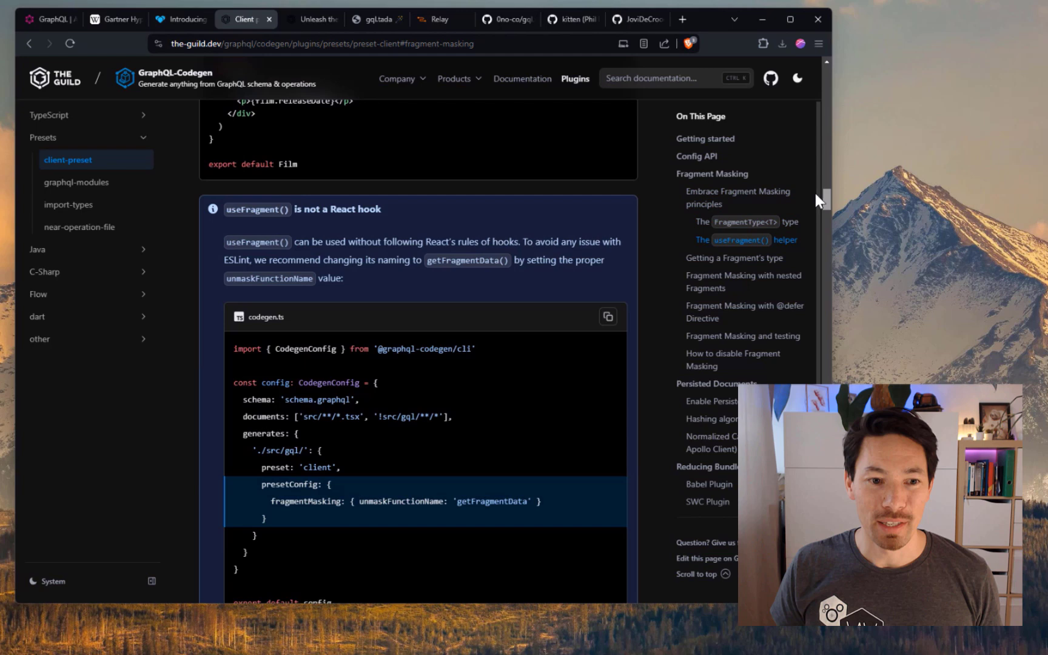
scroll("down", 3)
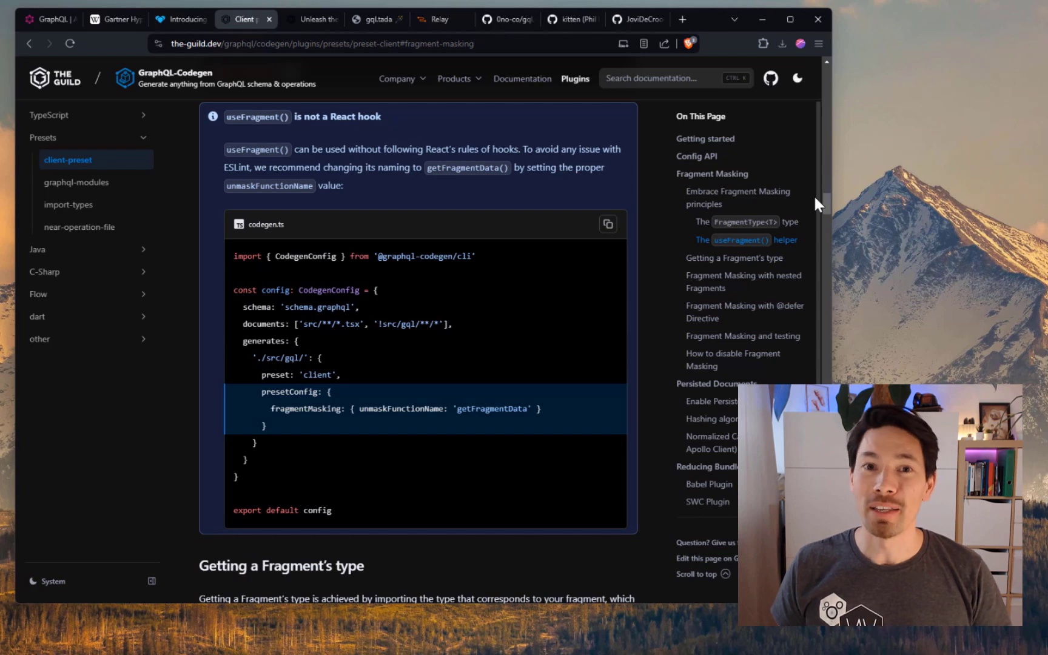
mouse_move(826, 208)
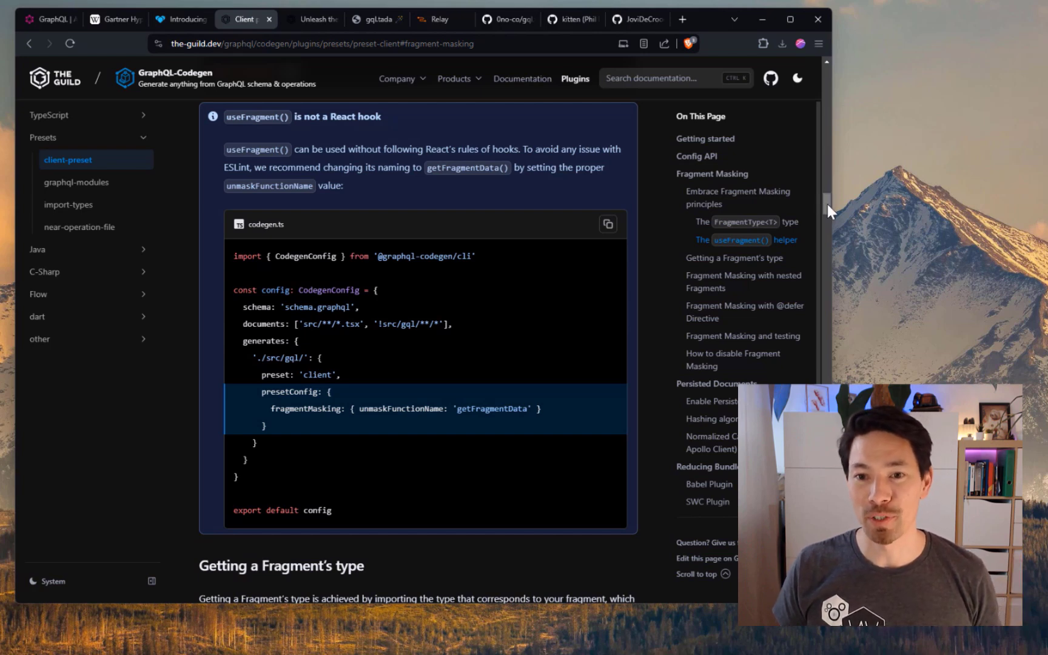
scroll("down", 3)
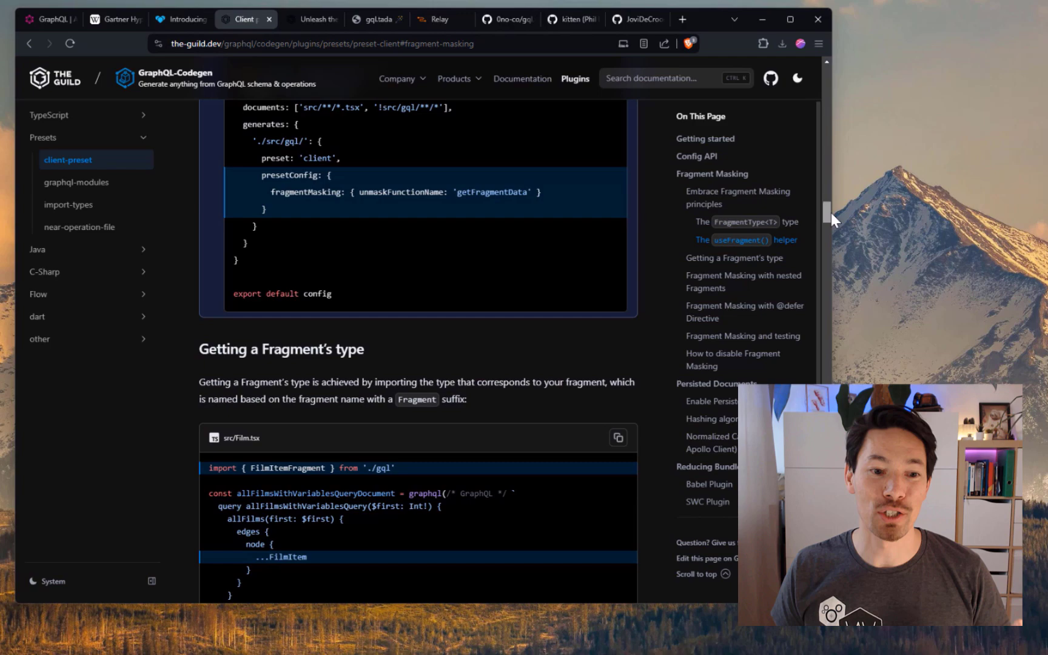
scroll("down", 3)
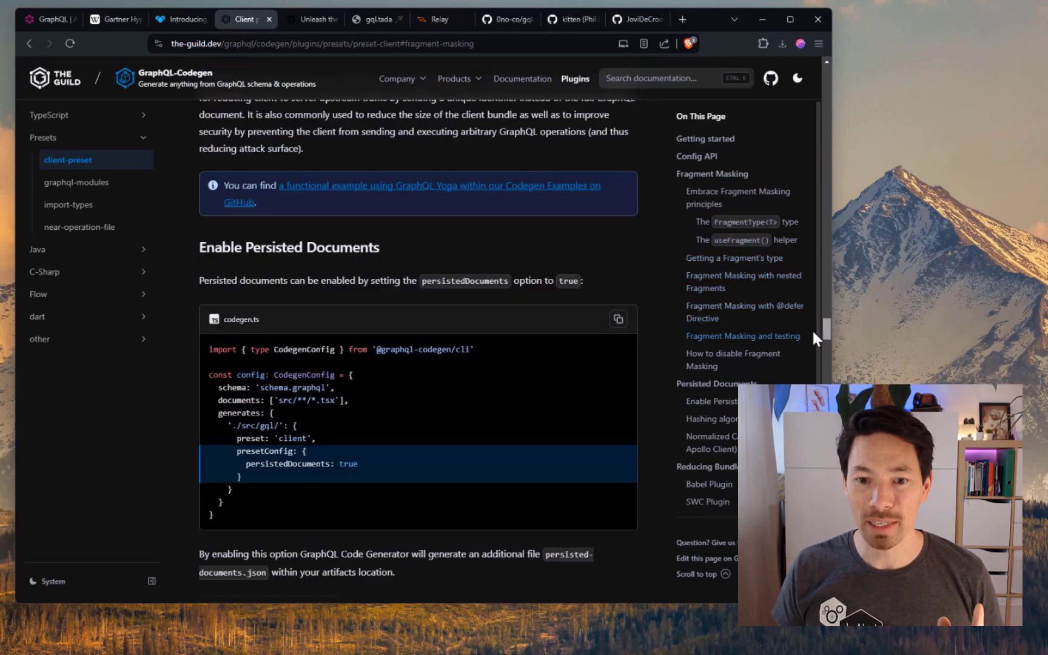
scroll("down", 3)
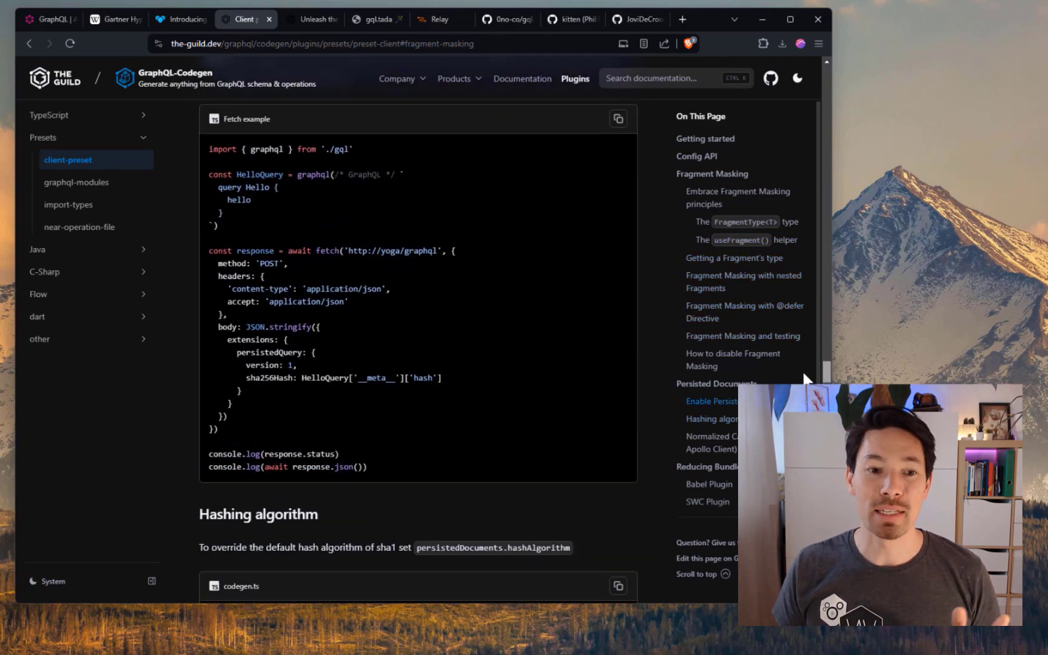
left_click(707, 465)
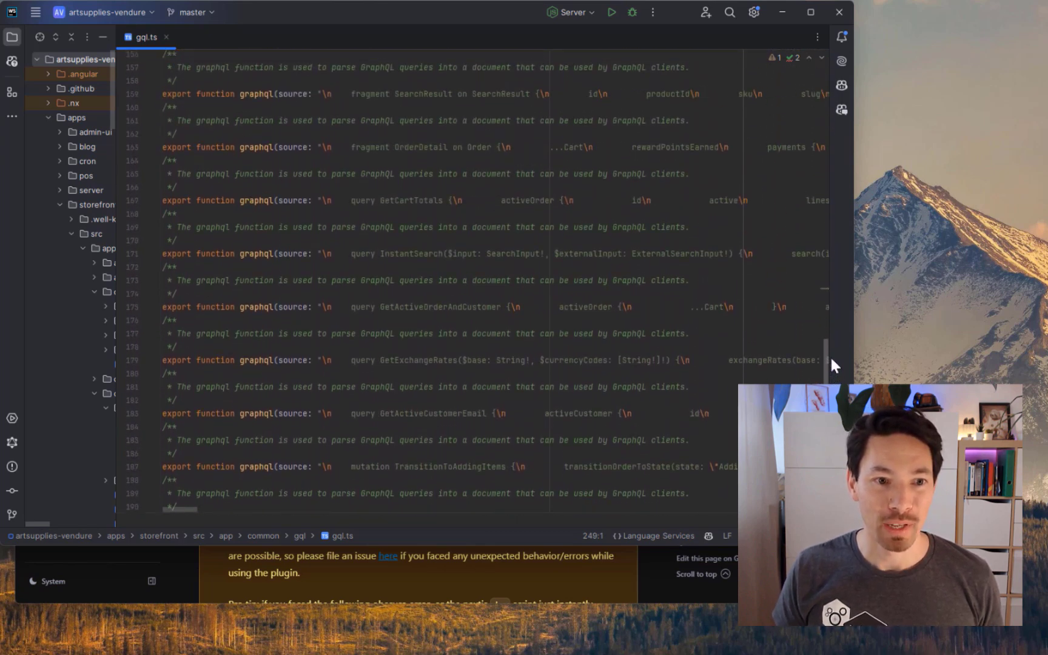
- Scroll through the gql.ts documents object listing the storefront's queries, mutations and fragments
scroll("down", 3)
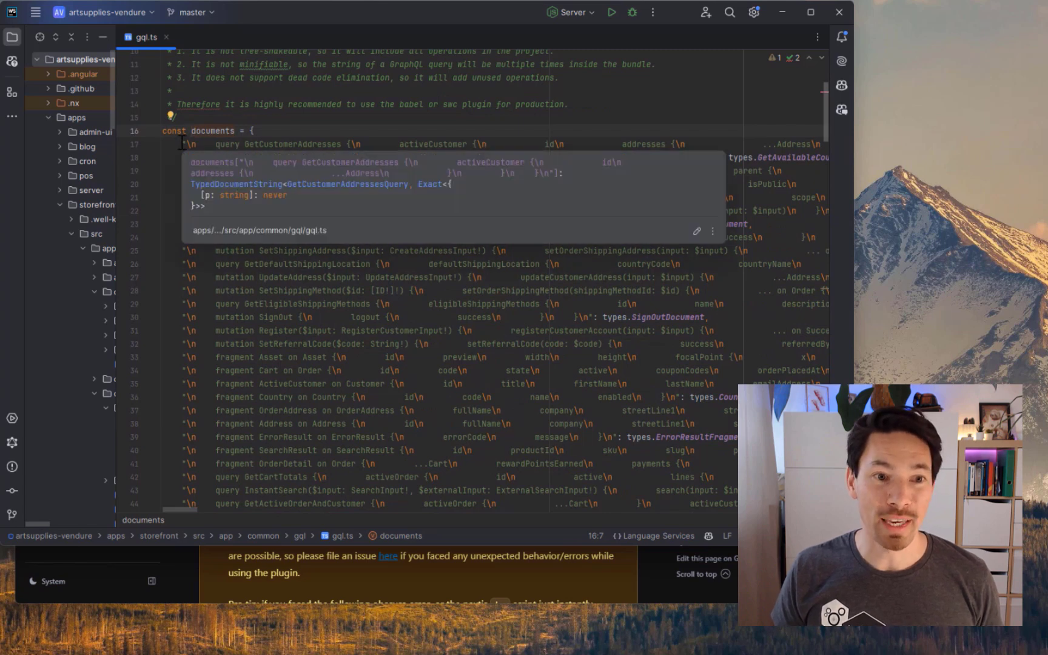
mouse_move(174, 130)
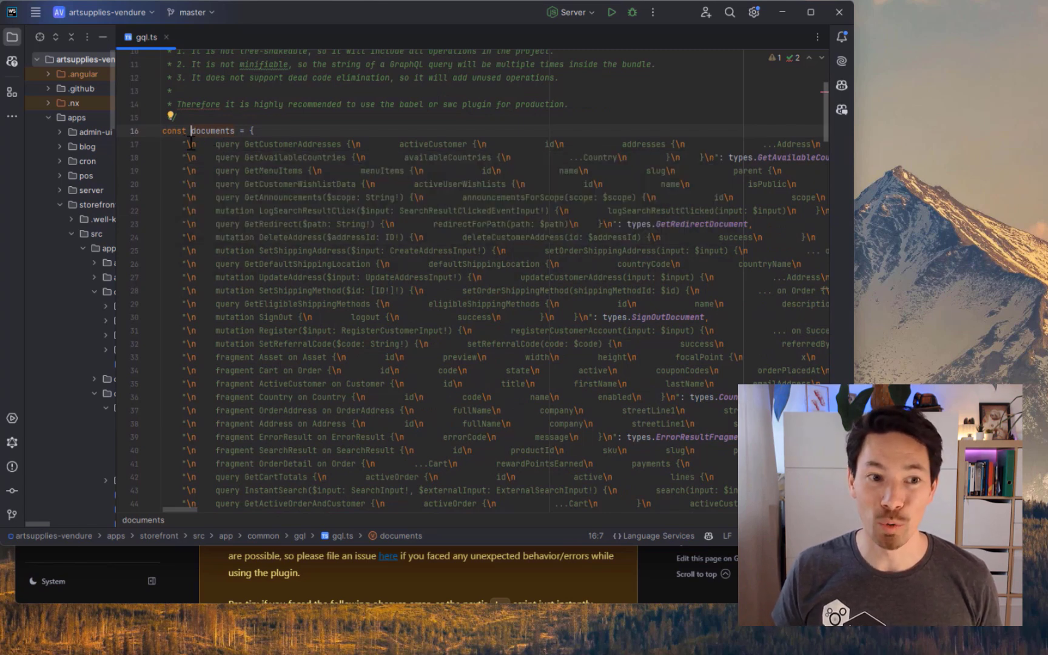
scroll("down", 3)
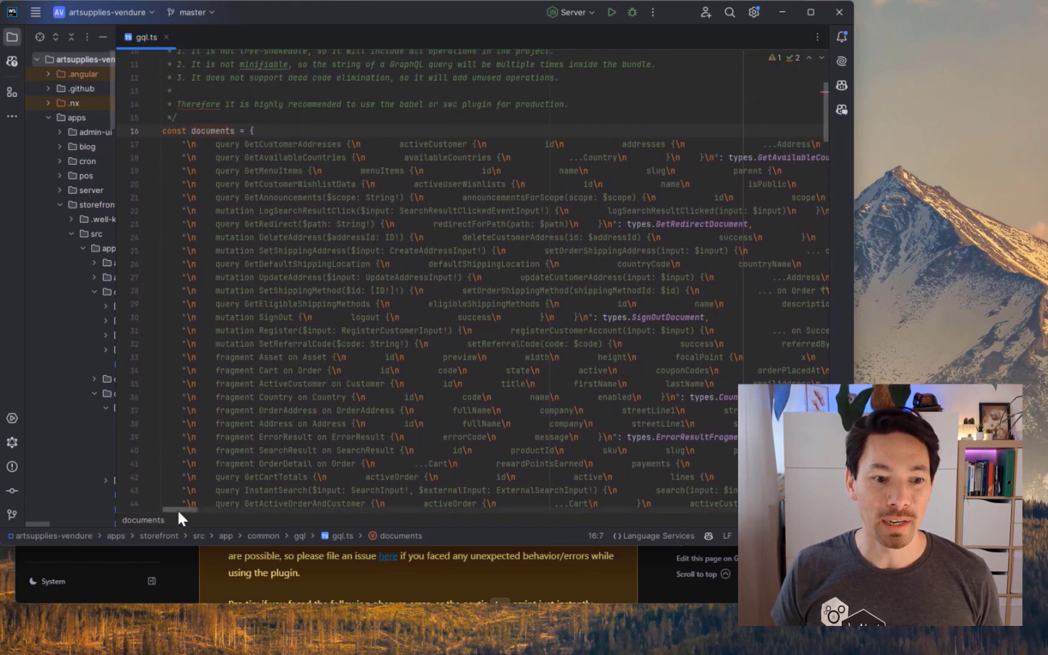
scroll("right", 3)
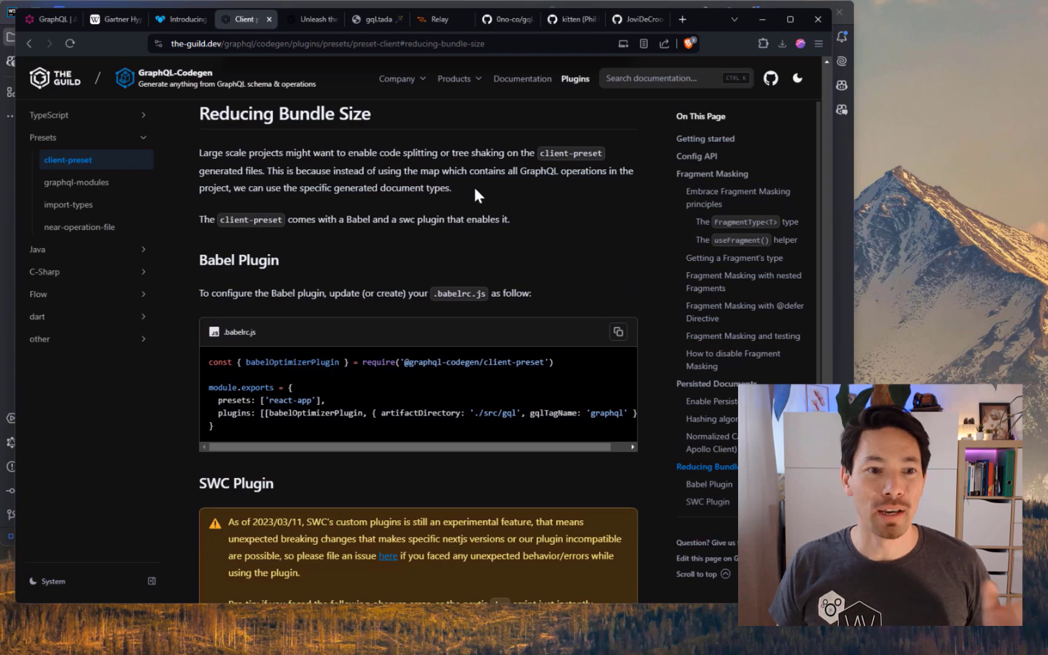
mouse_move(273, 343)
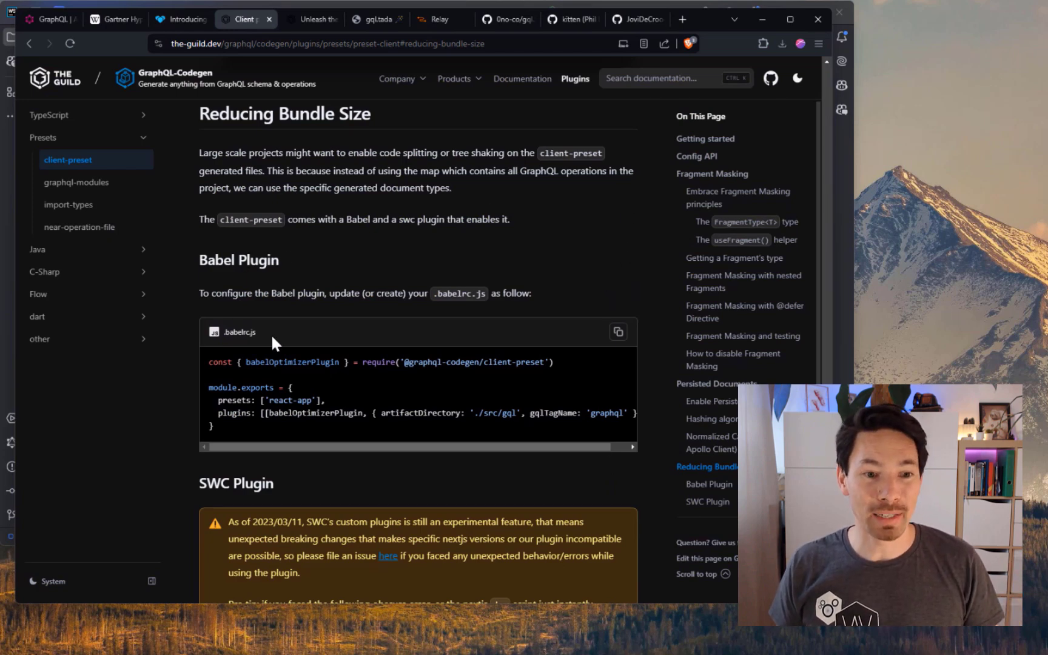
- Scroll from Reducing Bundle Size to Normalized Caches, then switch to the gql.tada homepage
scroll("down", 3)
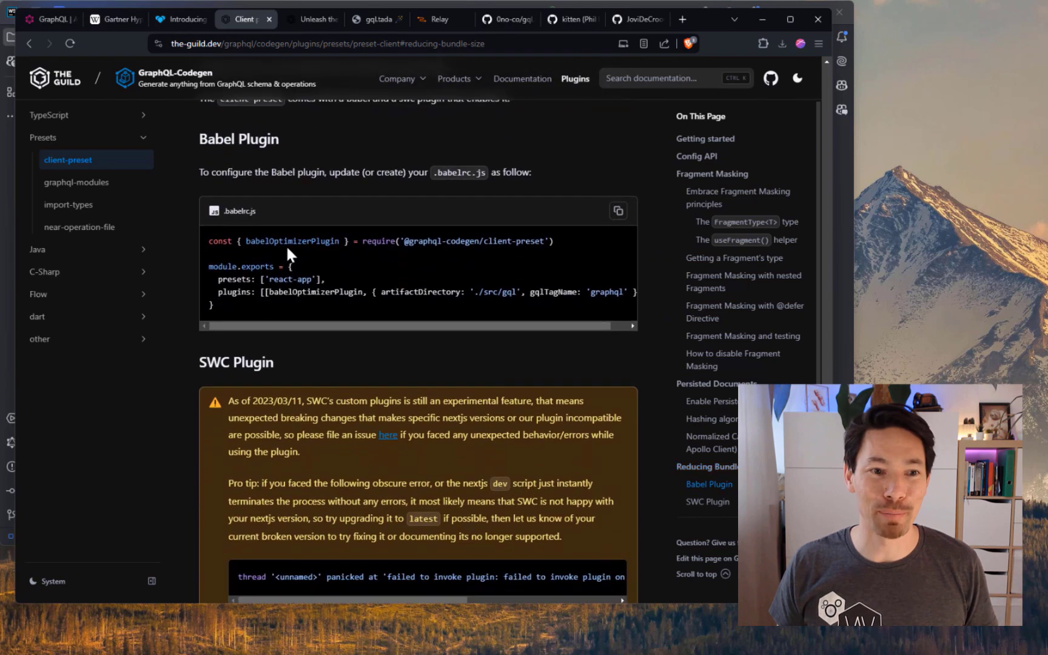
scroll("down", 3)
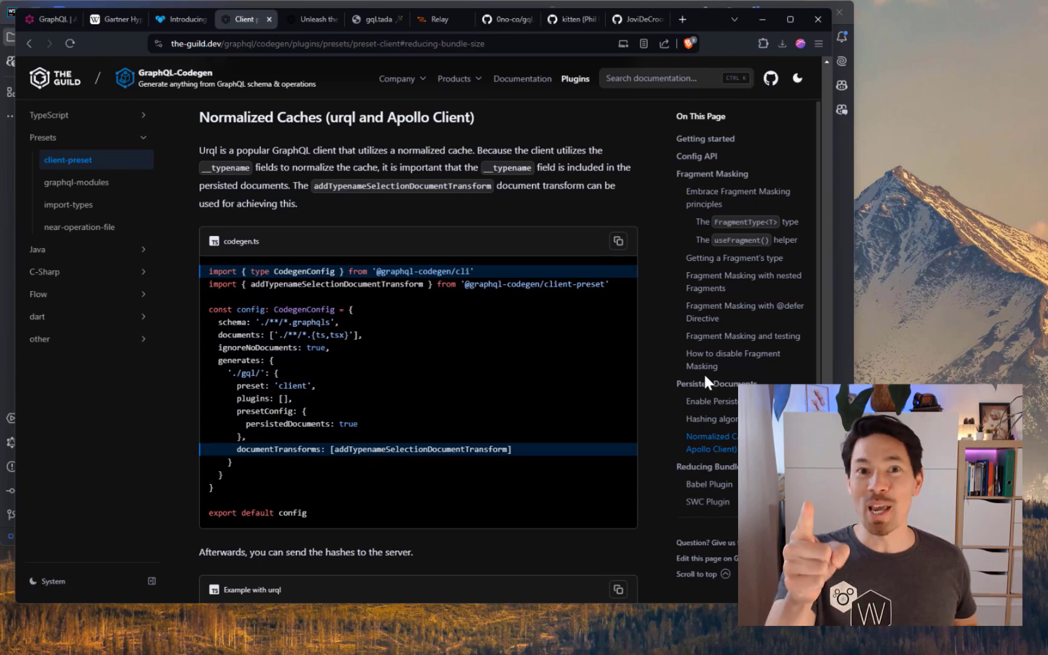
mouse_move(560, 362)
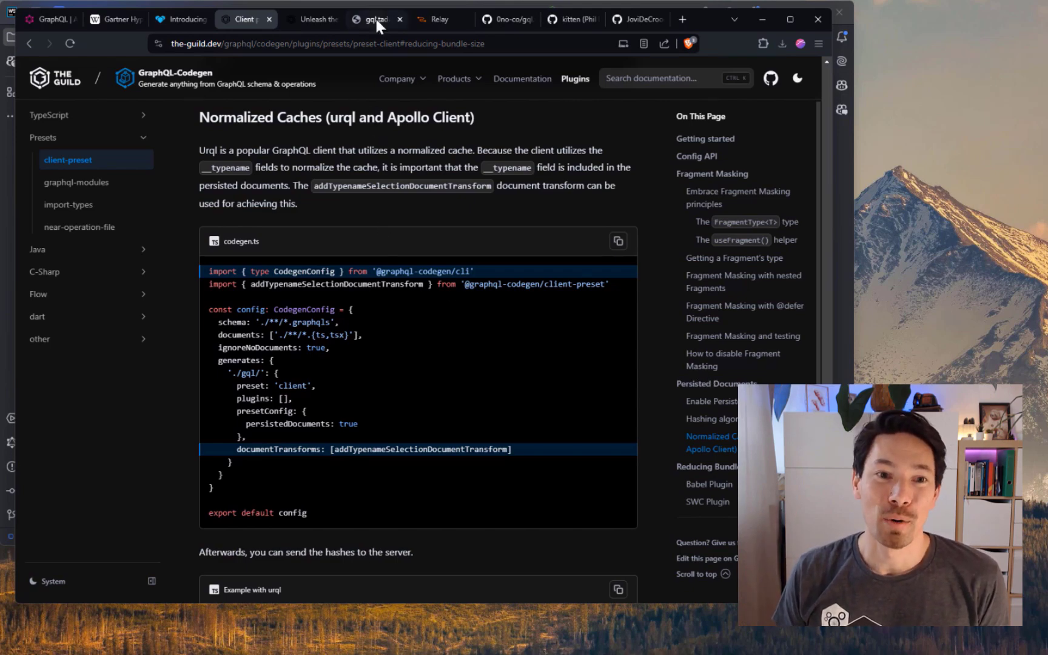
left_click(372, 19)
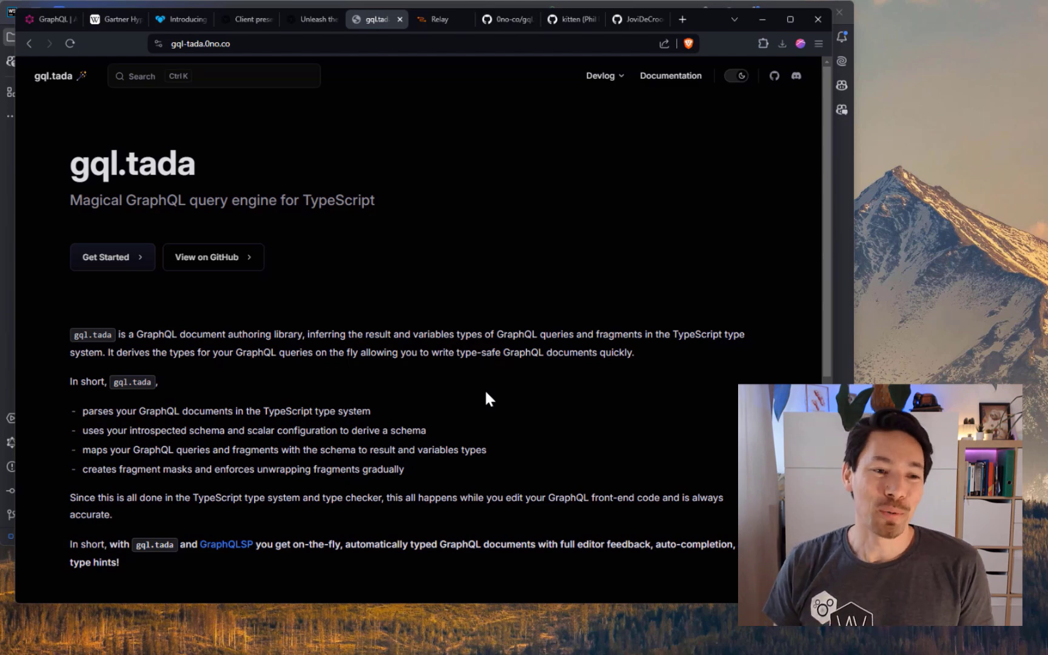
mouse_move(487, 394)
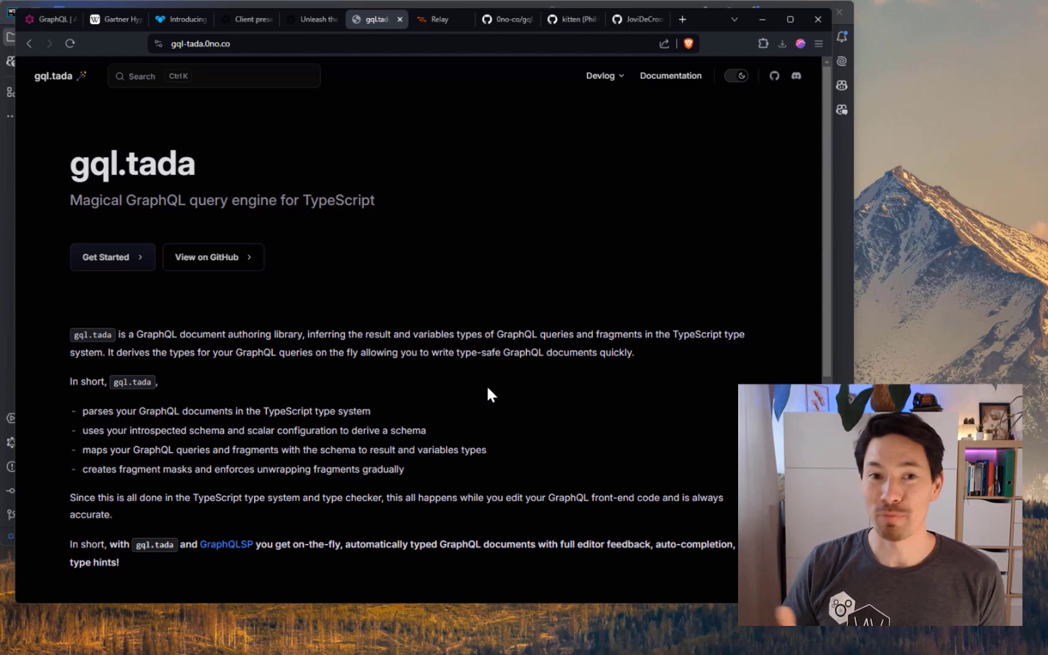
mouse_move(542, 282)
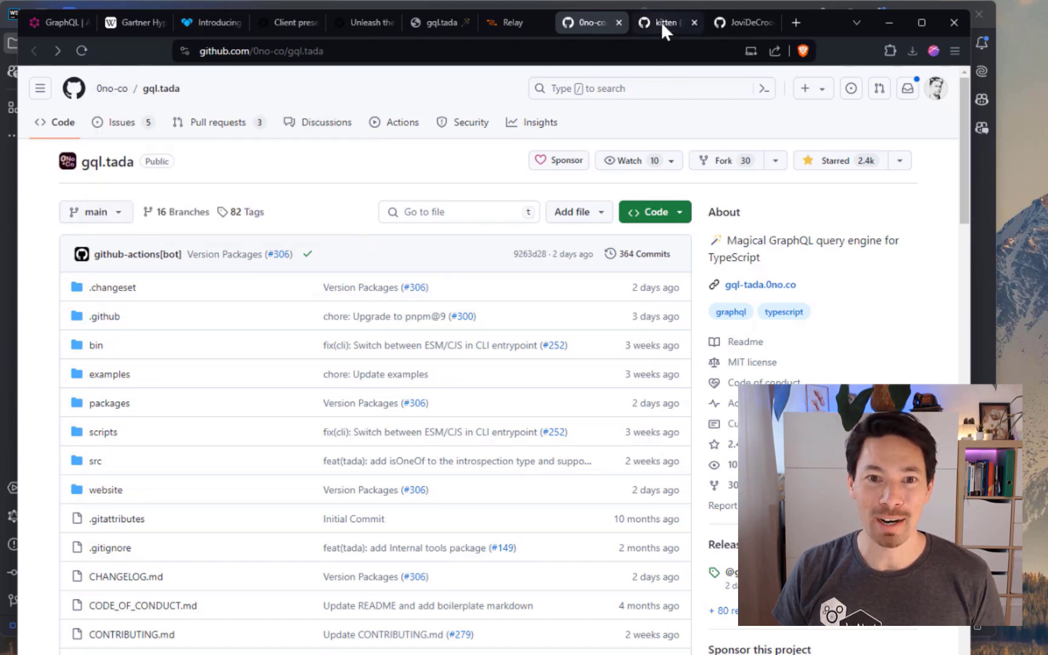
mouse_move(666, 22)
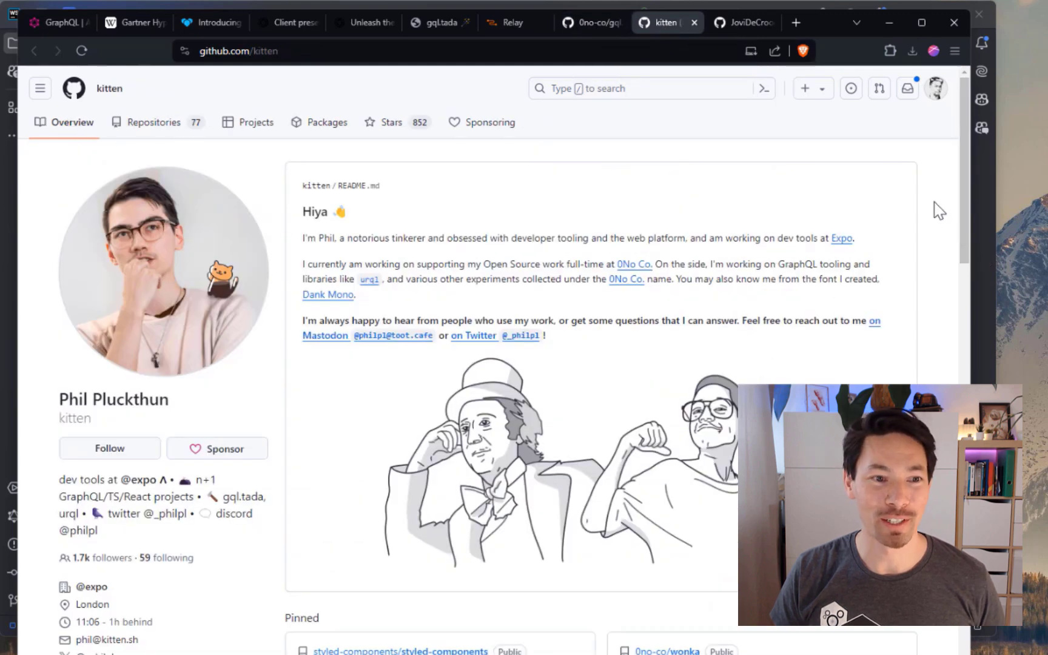
- Show the GitHub profile of gql.tada's maintainer, kitten
left_click(742, 22)
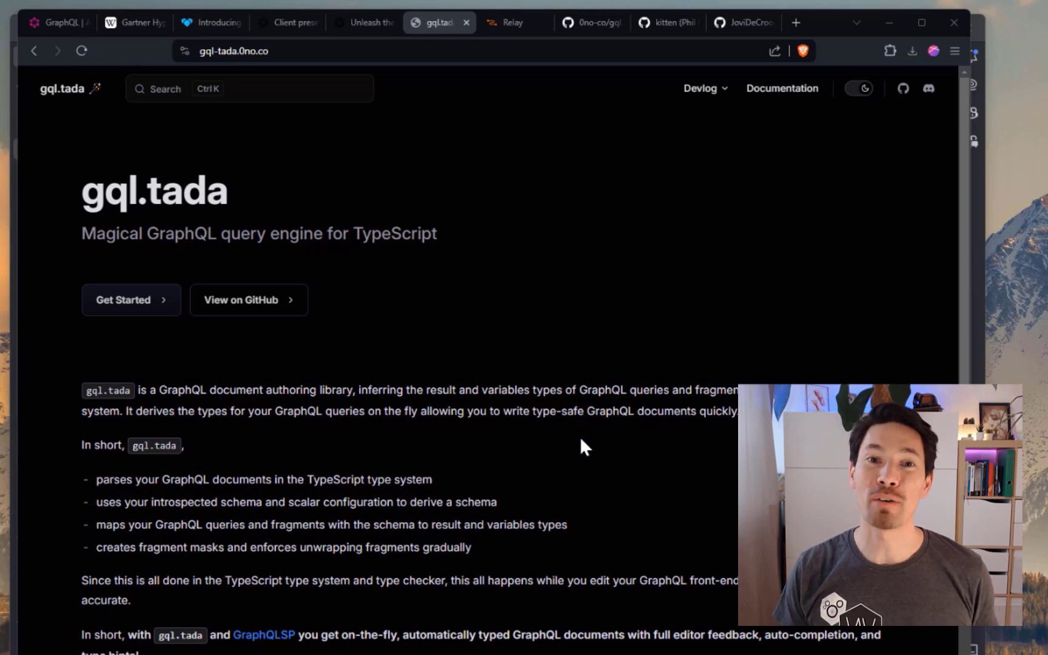
mouse_move(614, 460)
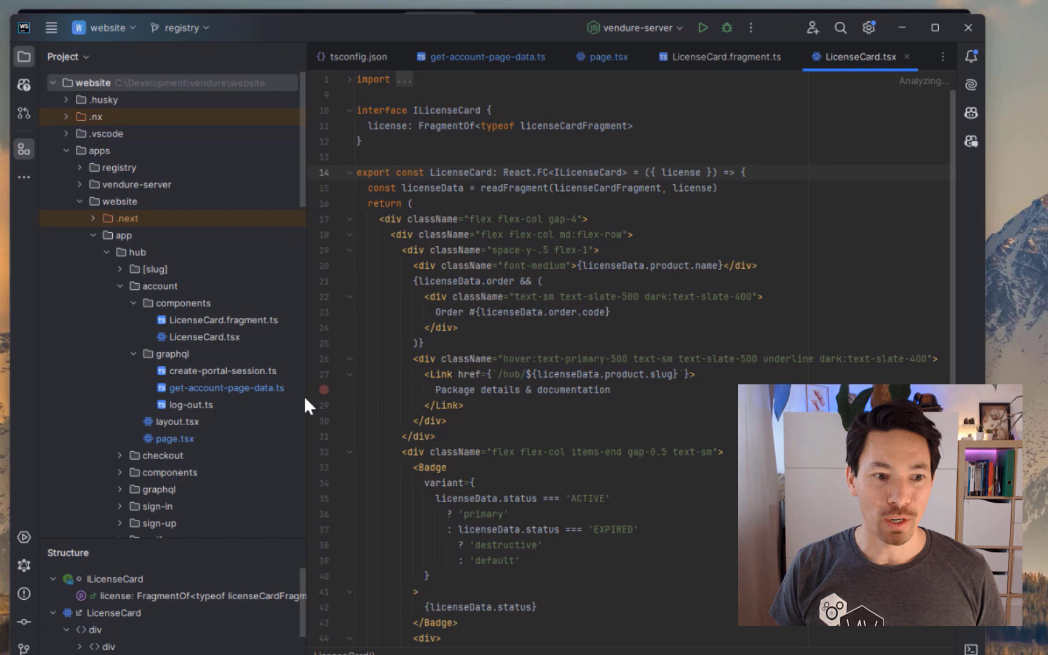
- Open account/page.tsx and its graphql/get-account-page-data.ts query spreading the LicenseCard fragment
scroll("down", 3)
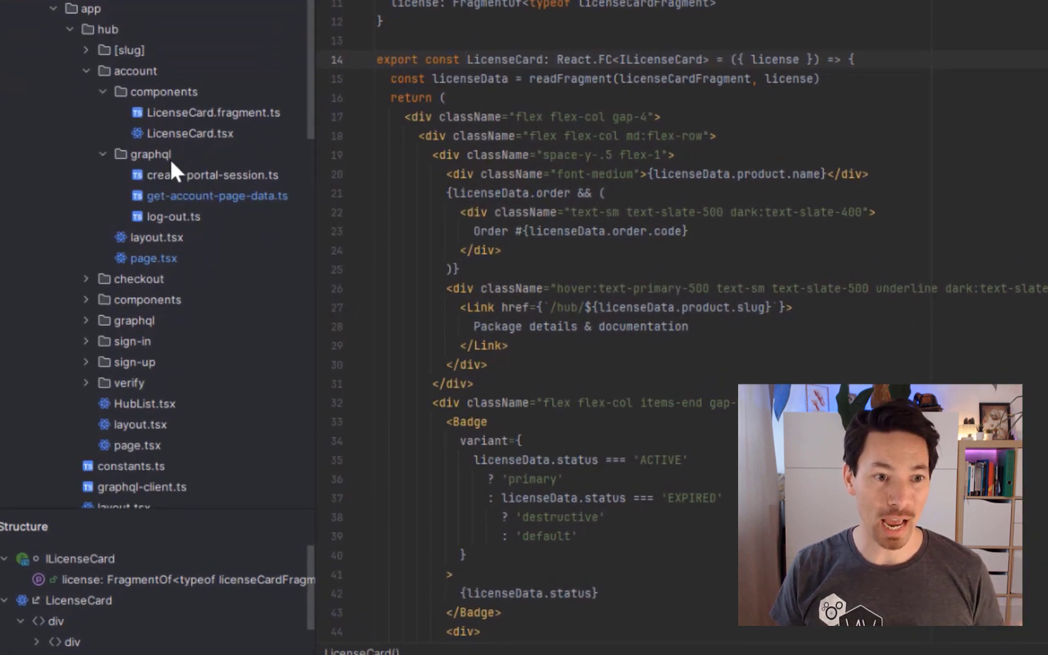
left_click(153, 258)
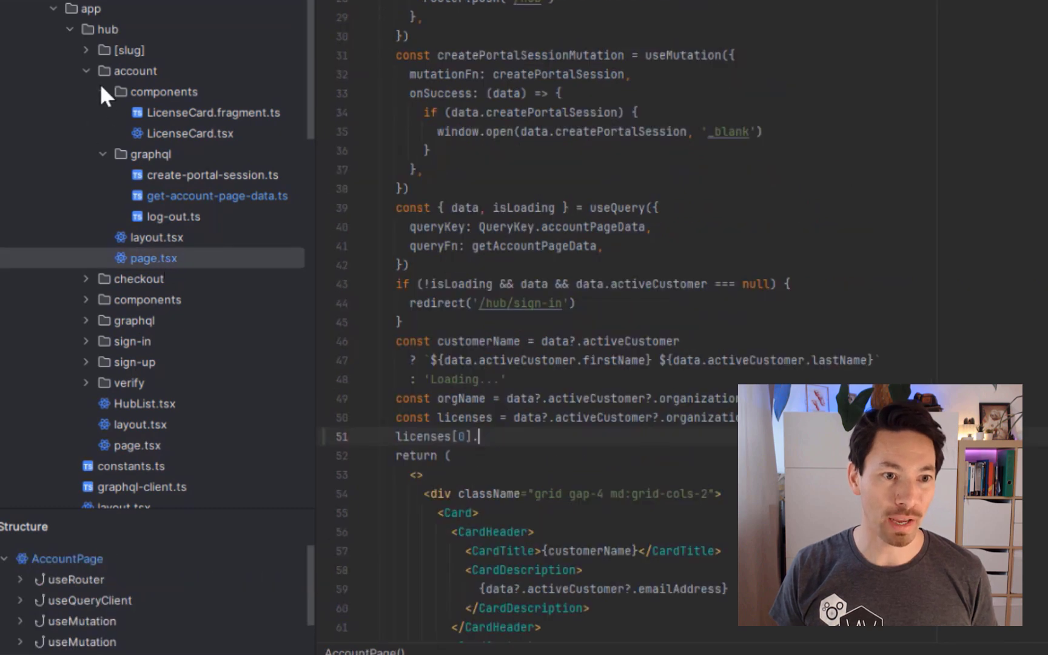
left_click(102, 91)
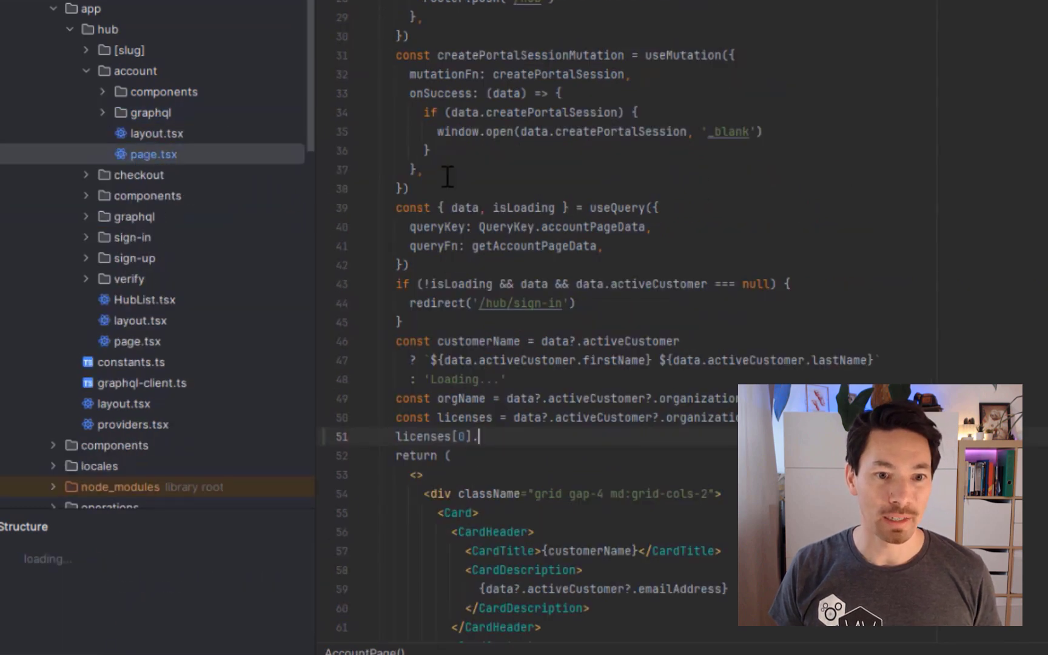
left_click(218, 154)
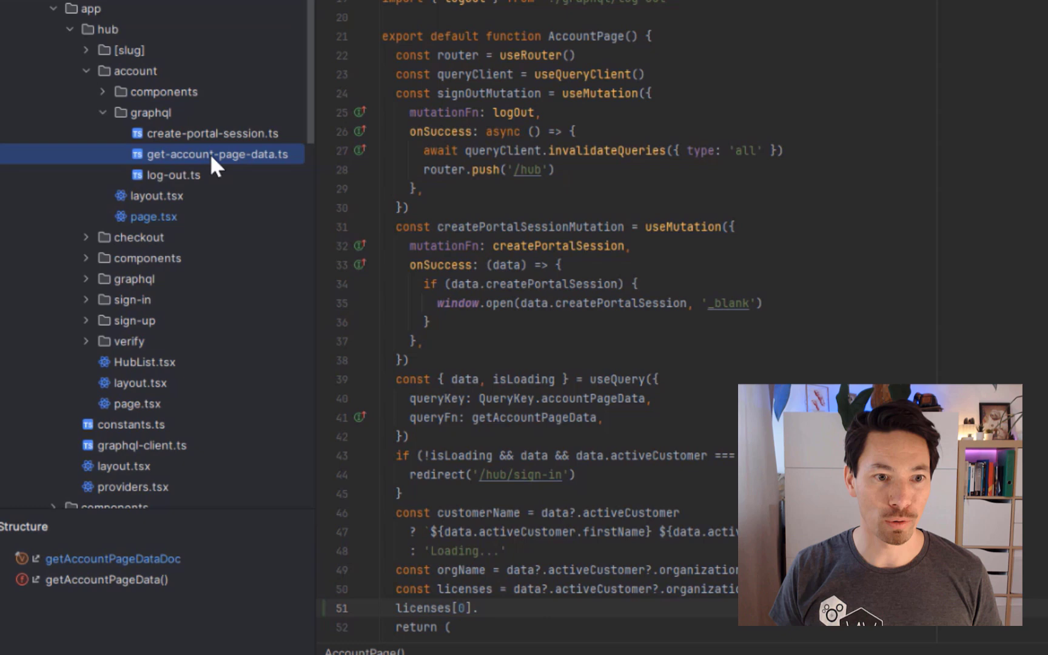
left_click(218, 154)
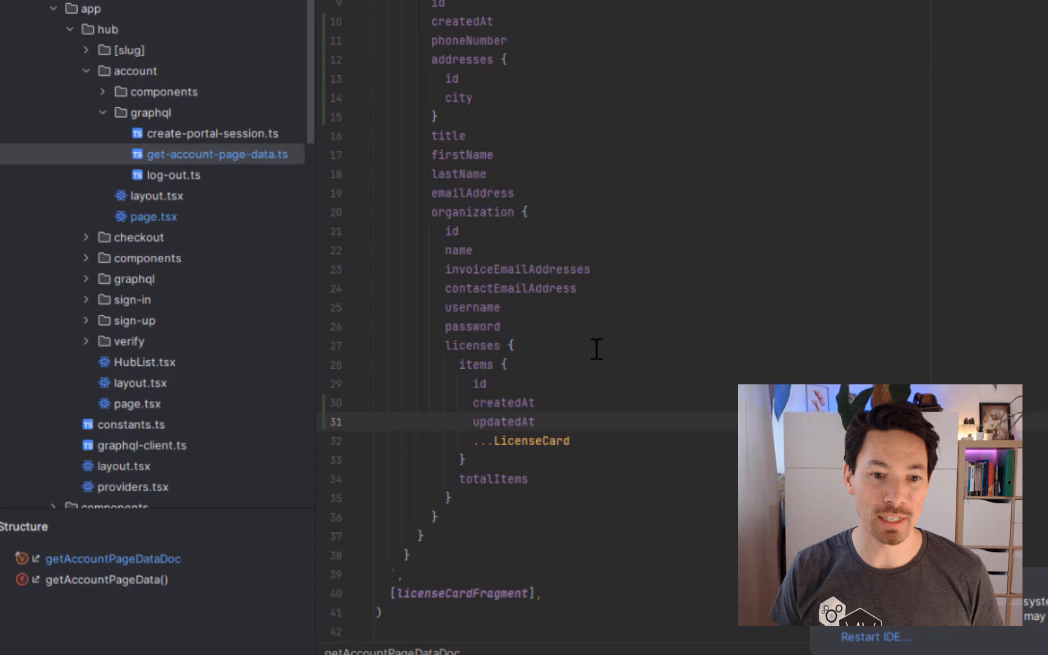
left_click(155, 216)
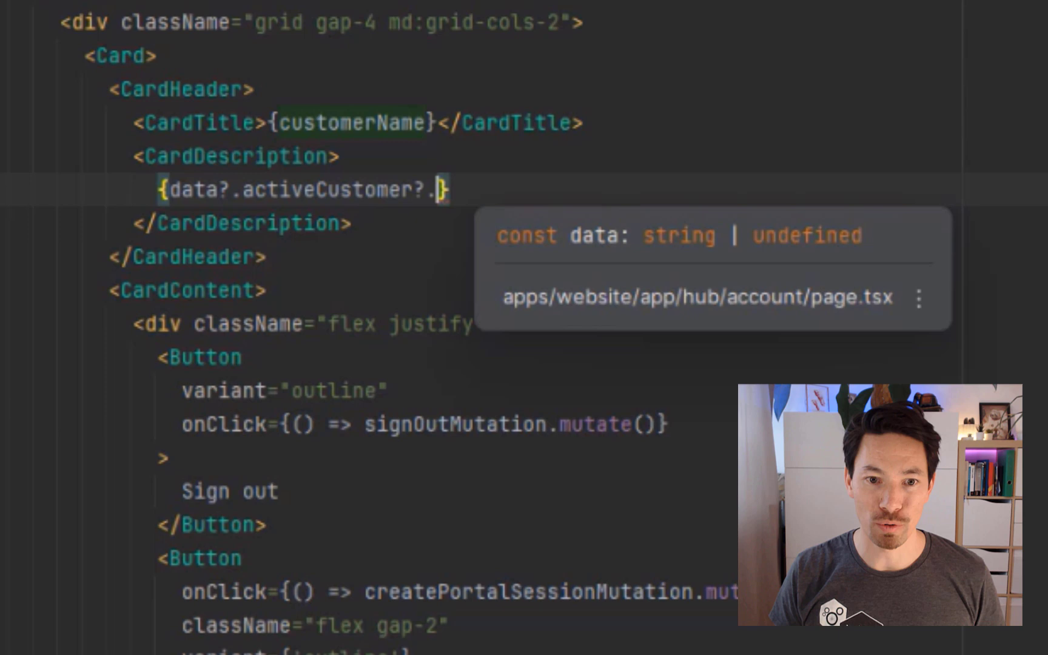
- After data?.activeCustomer?, pick emailAddress from the type-inferred field suggestions
type(".")
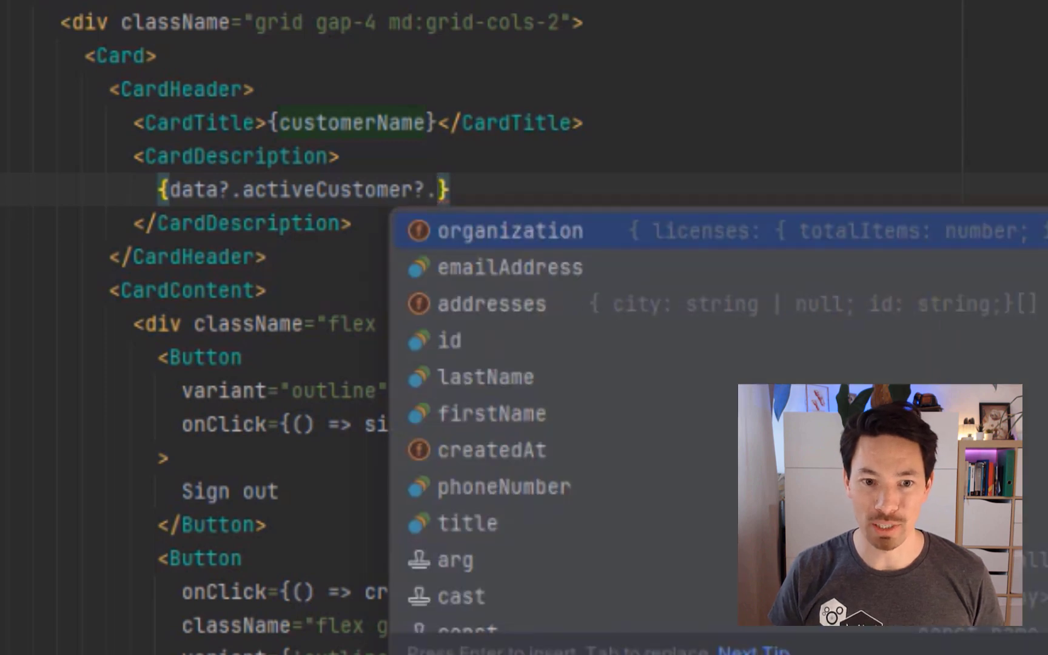
key("down")
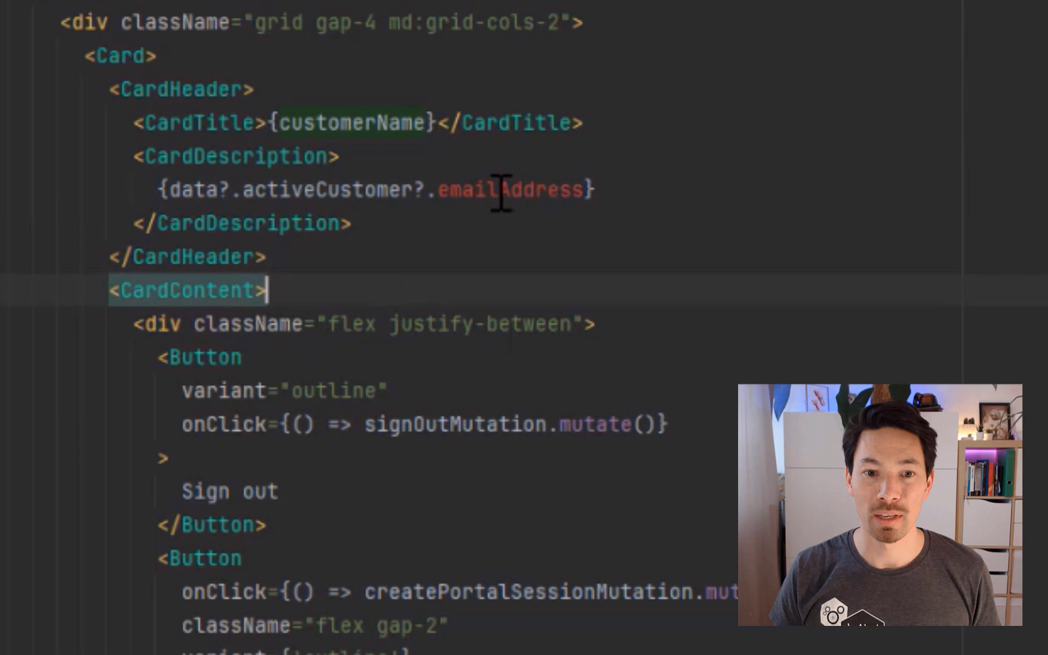
mouse_move(509, 189)
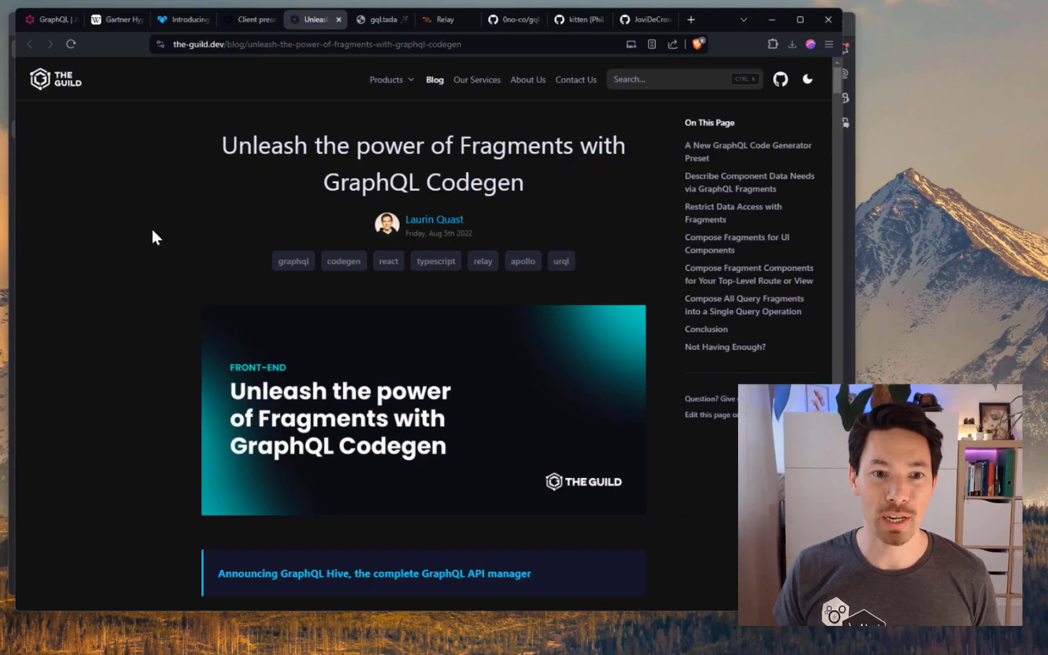
mouse_move(614, 228)
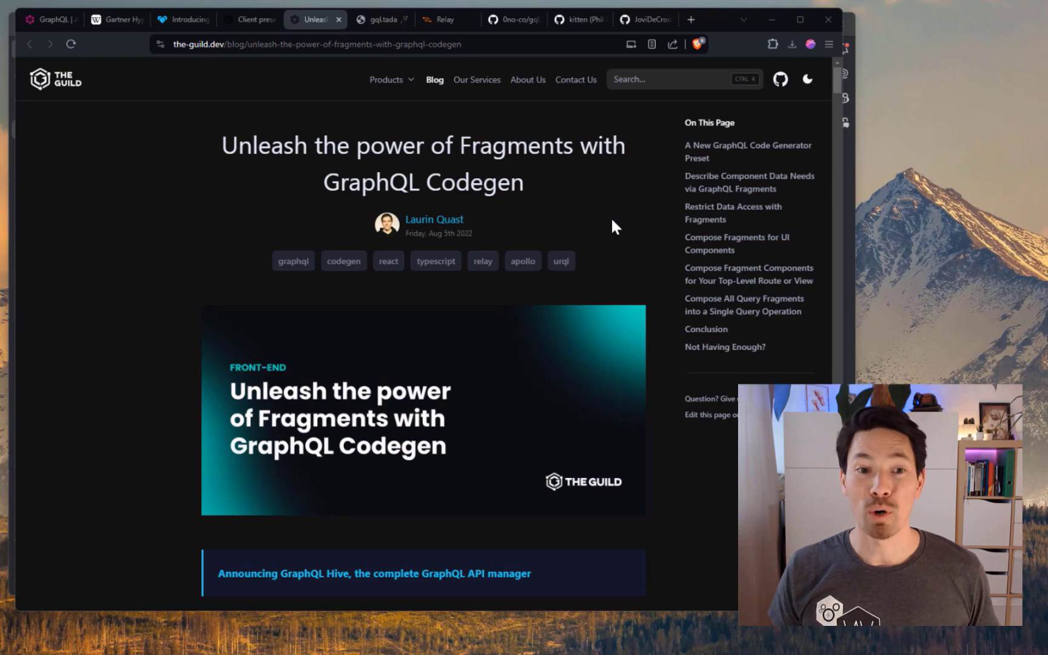
mouse_move(185, 313)
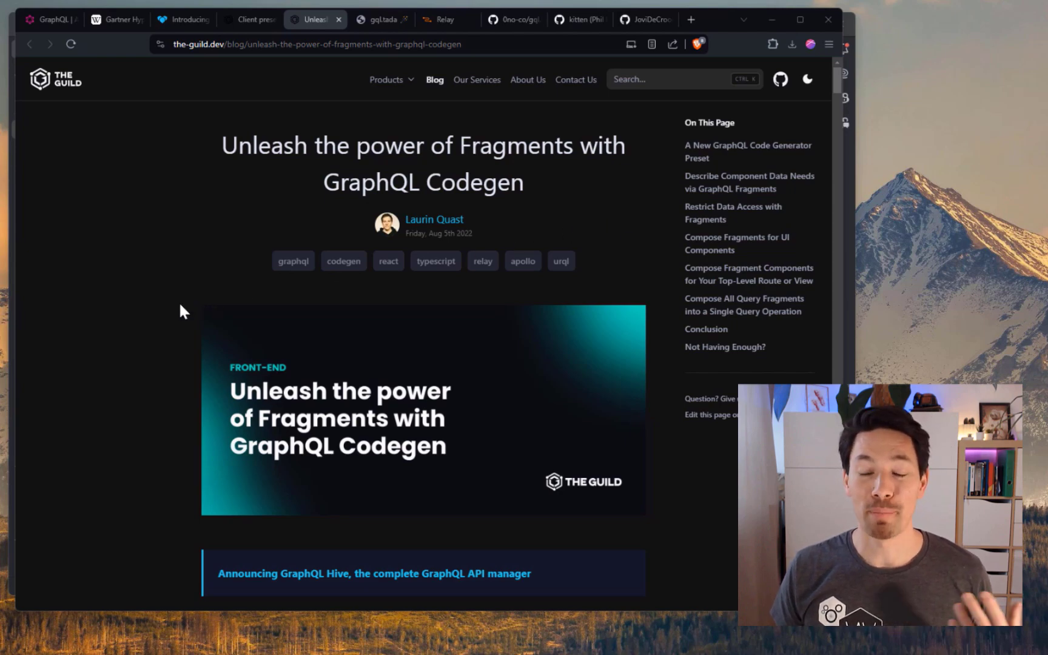
- Scroll the Guild fragments post to 'Compose Fragment Components for Your Top-Level Route or View'
scroll("down", 3)
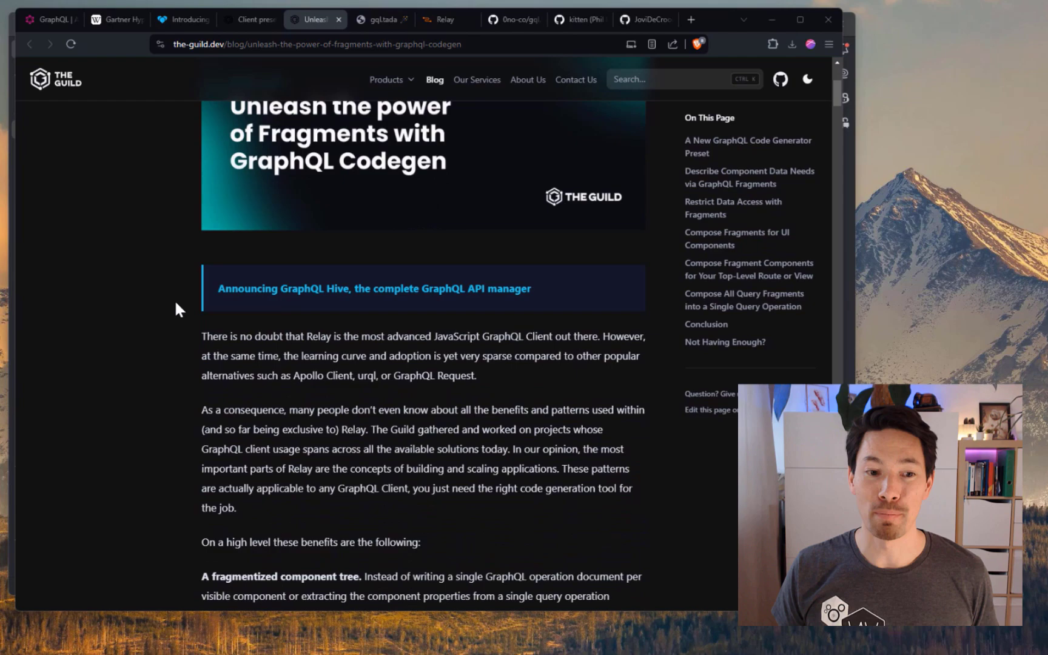
scroll("down", 3)
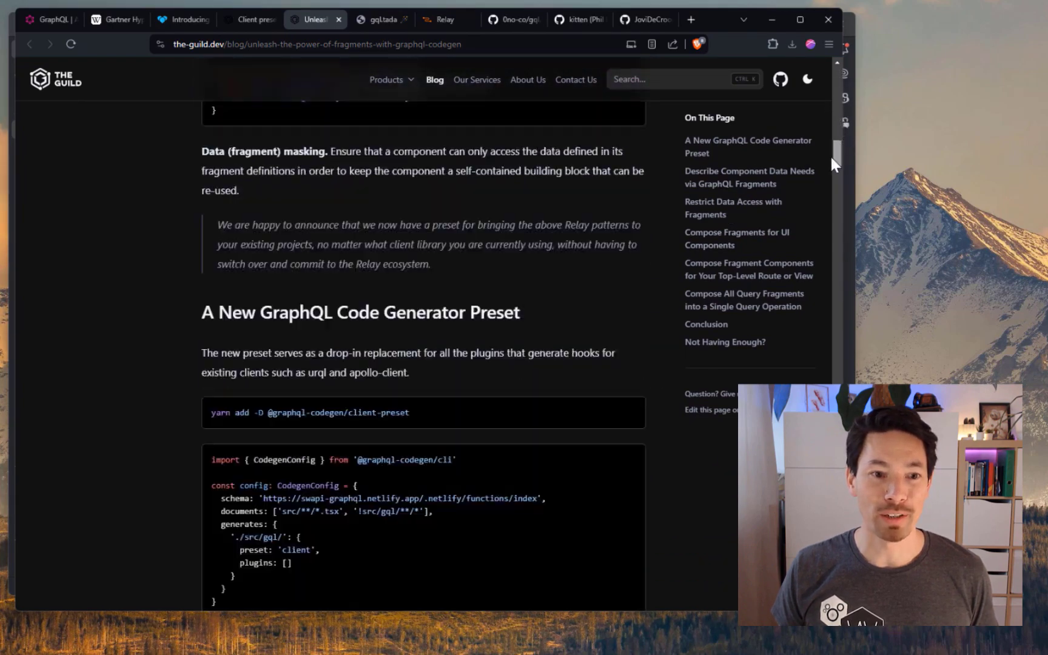
scroll("down", 3)
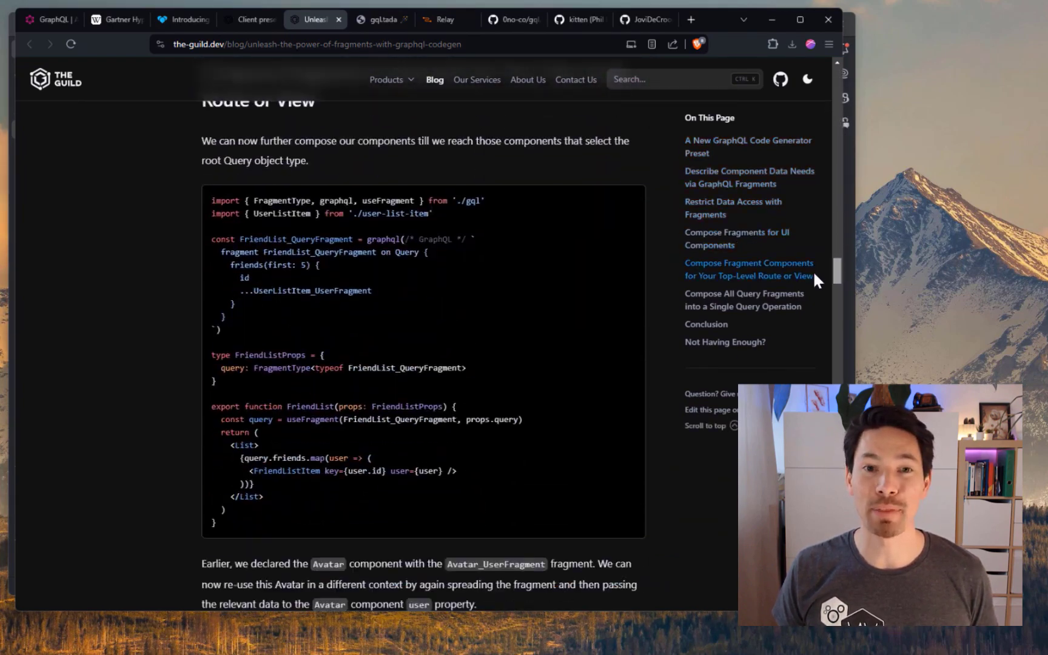
- Jump to the Fragment Masking section of the client-preset docs, then move to the Relay tab
left_click(248, 19)
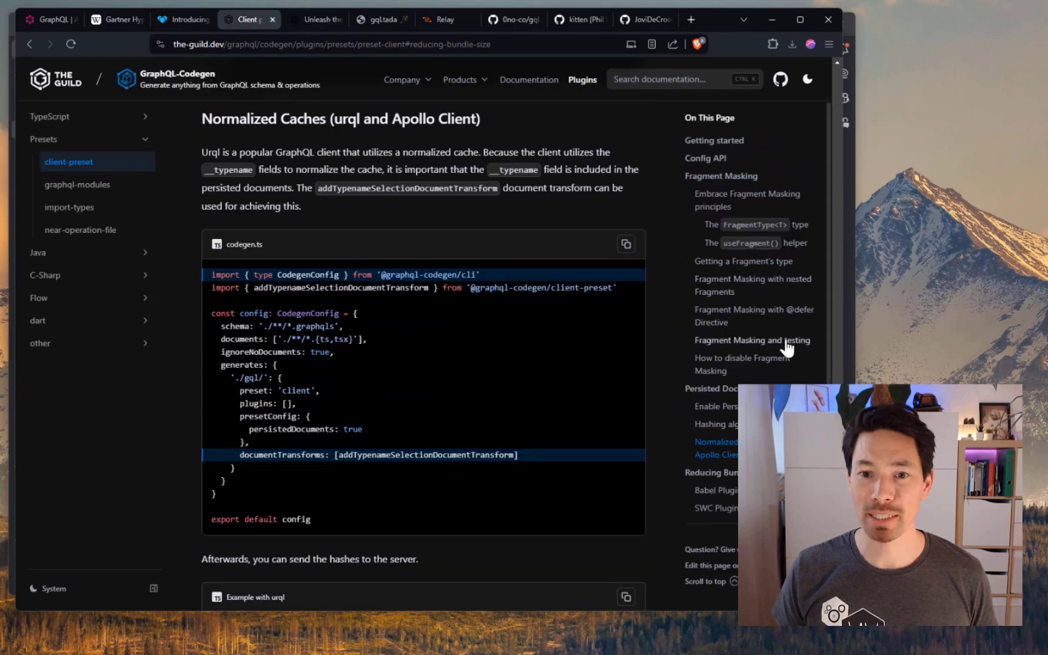
left_click(720, 176)
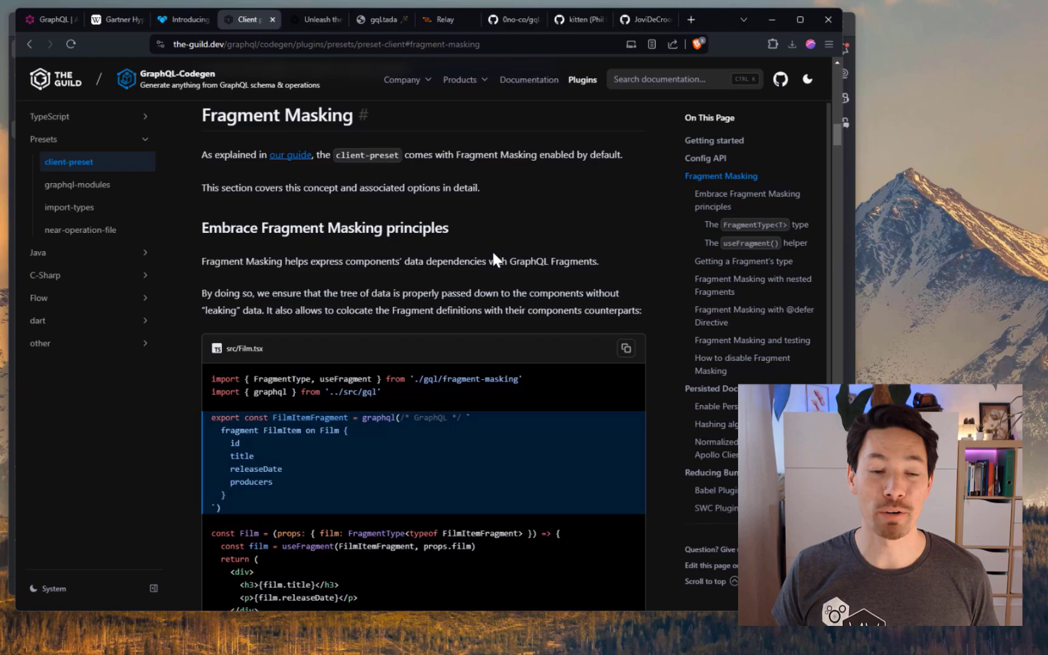
left_click(442, 19)
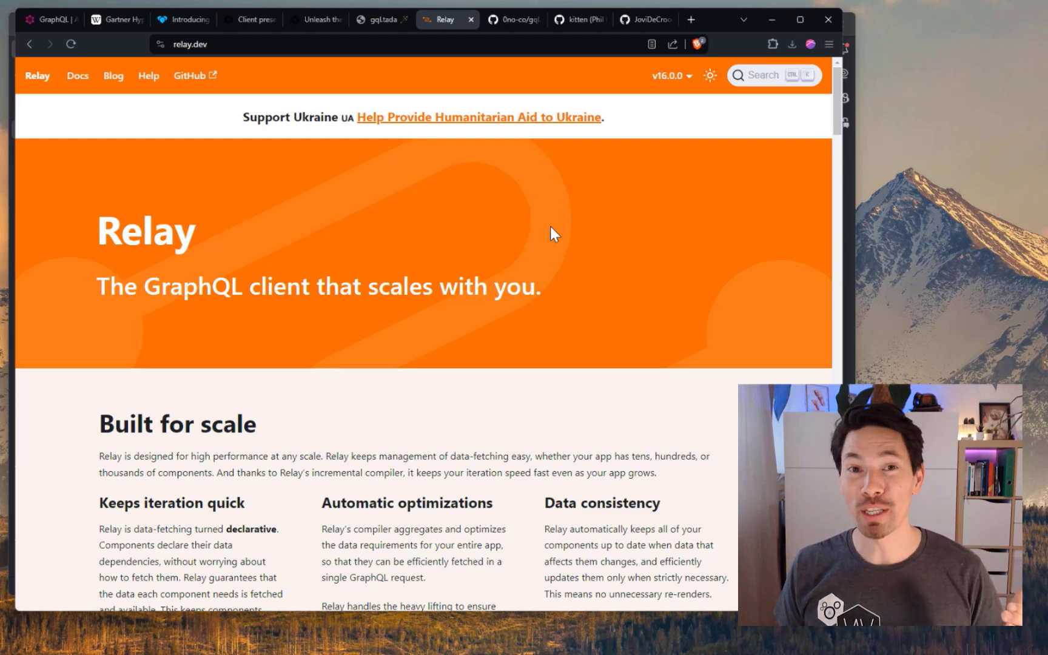
mouse_move(560, 241)
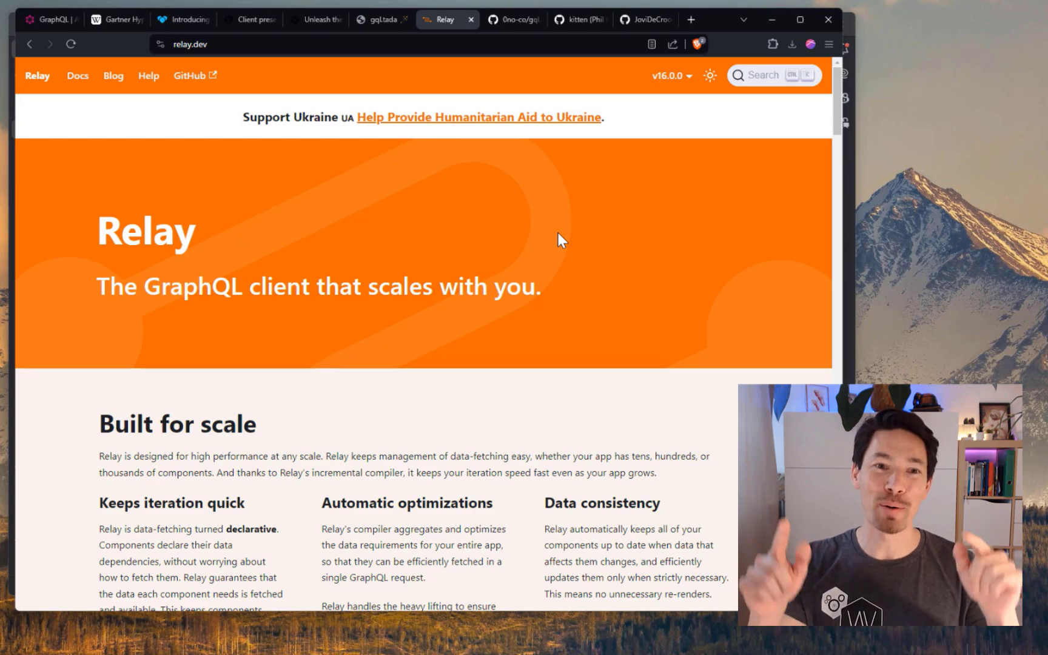
- Show the relay.dev homepage, 'The GraphQL client that scales with you'
left_click(314, 19)
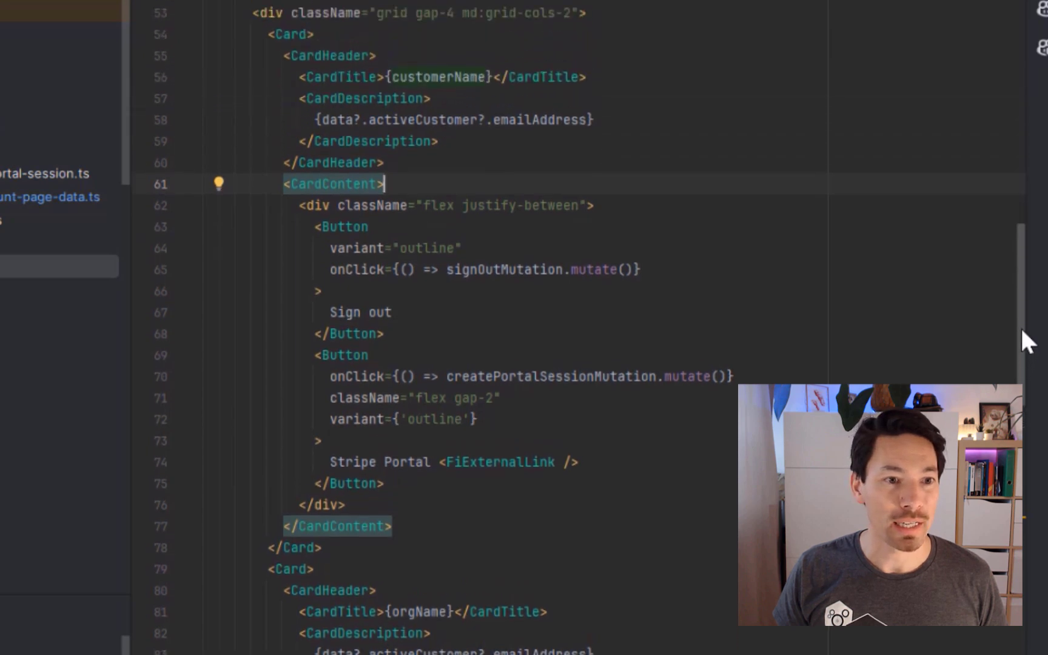
- Scroll page.tsx to the licenses map and reach the LicenseCard.fragment.ts definition
scroll("down", 3)
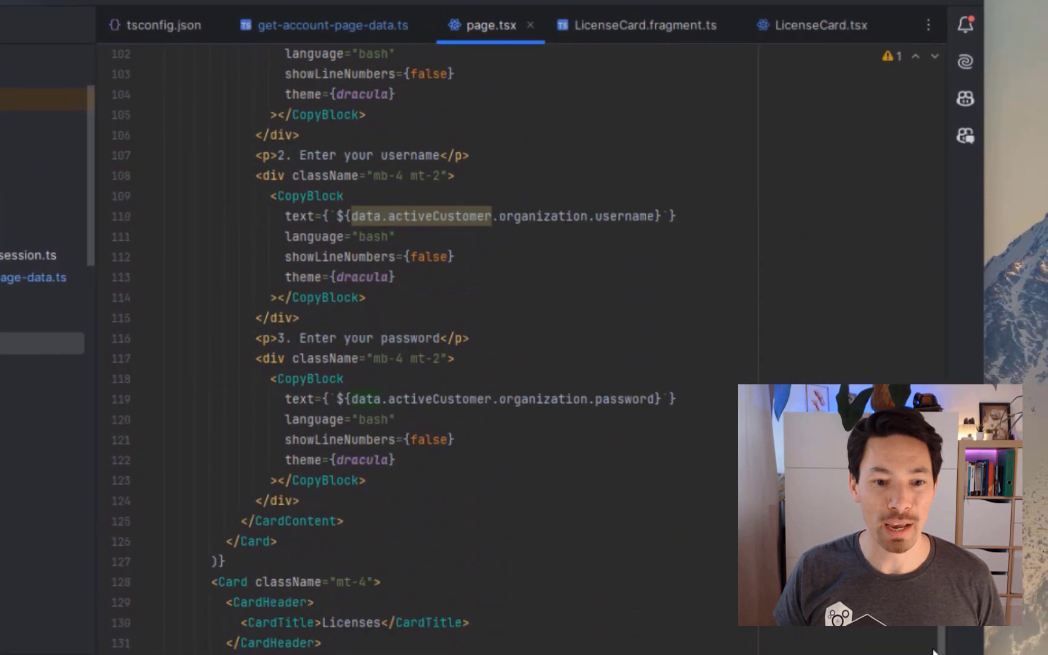
scroll("down", 3)
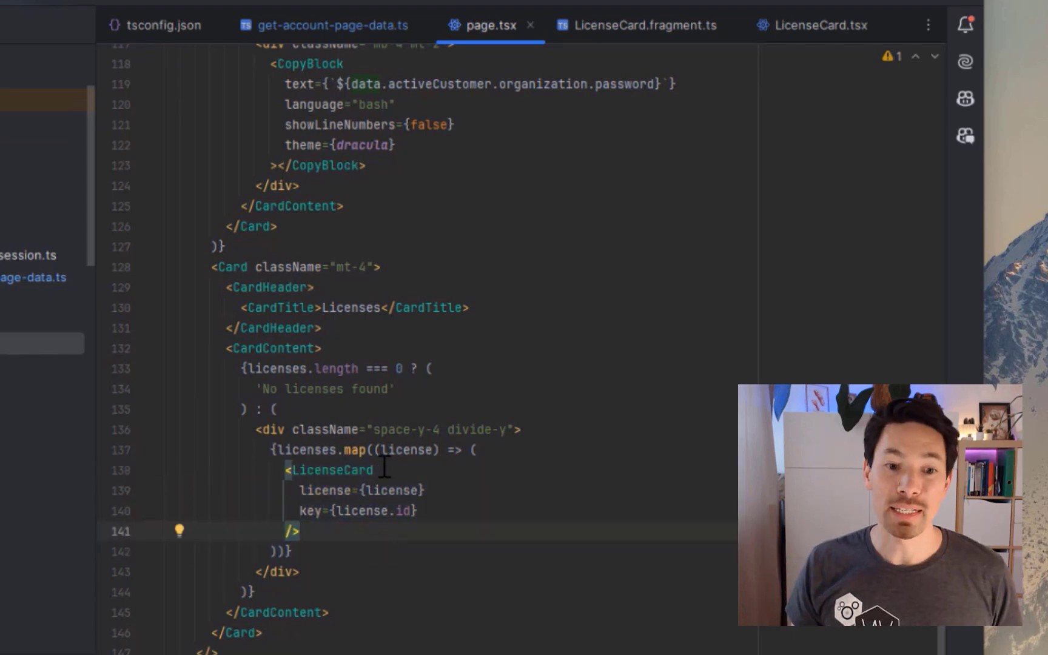
mouse_move(330, 470)
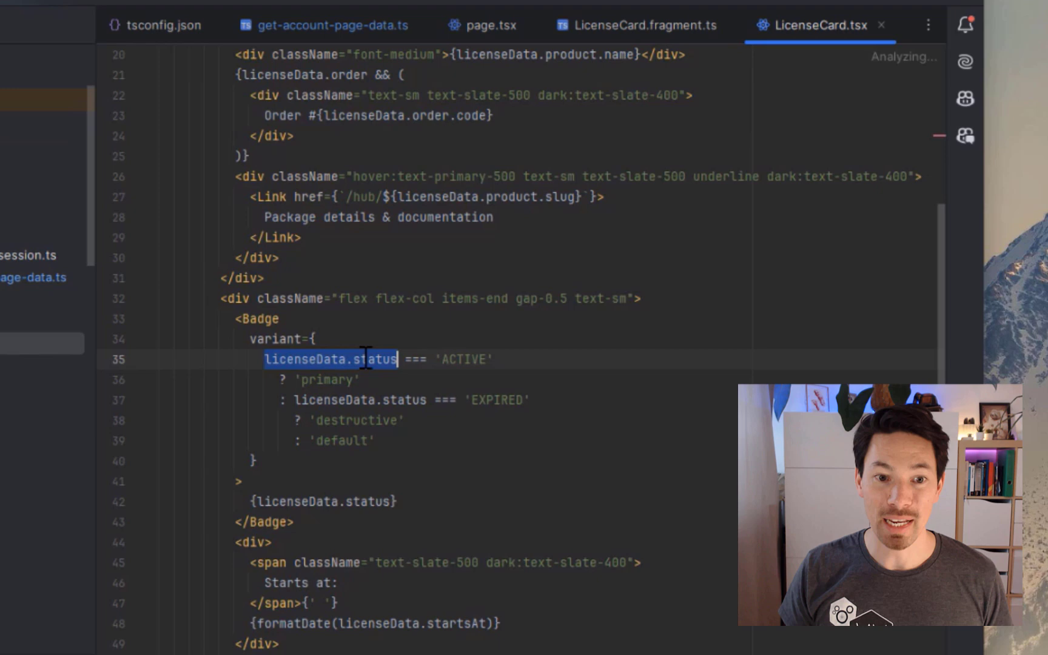
scroll("down", 3)
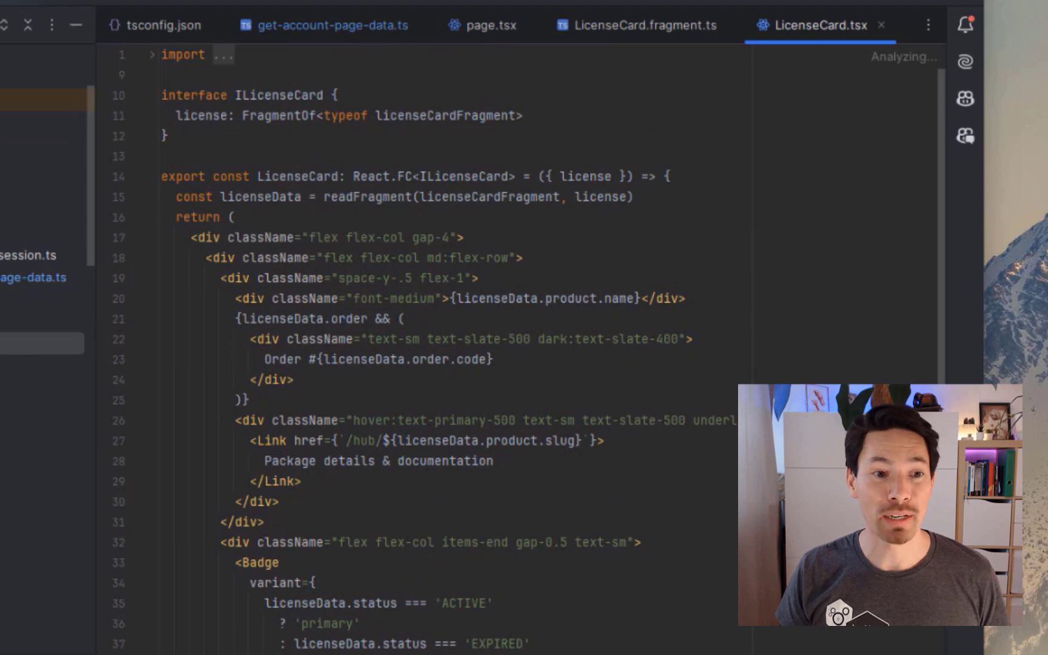
left_click(643, 26)
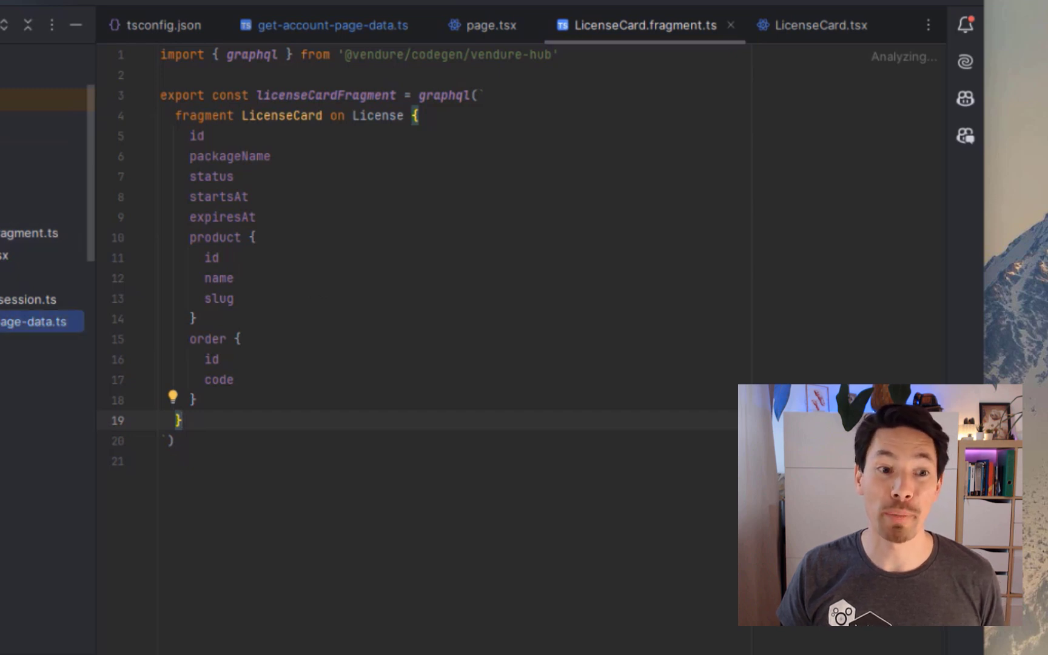
- View the ...LicenseCard spread in get-account-page-data.ts, then return to page.tsx
left_click(323, 26)
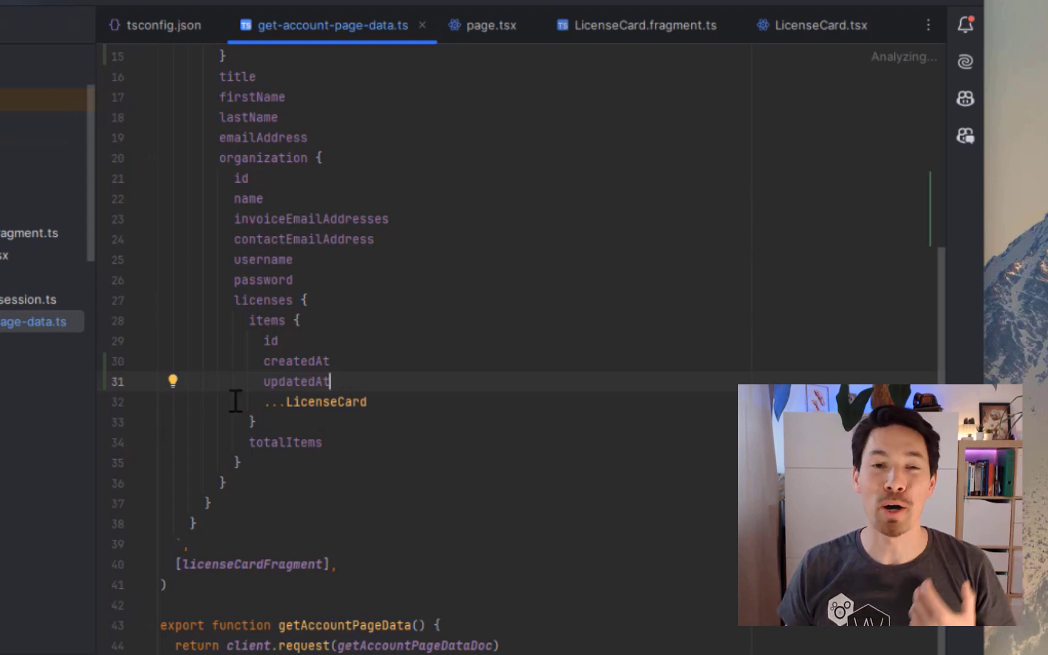
mouse_move(288, 447)
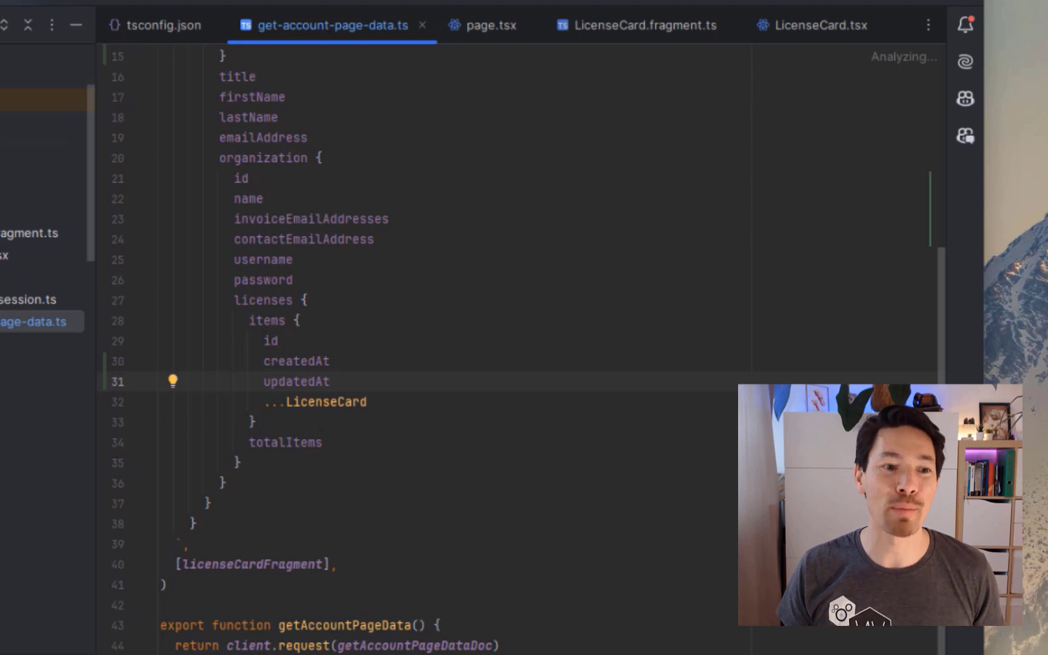
left_click(490, 26)
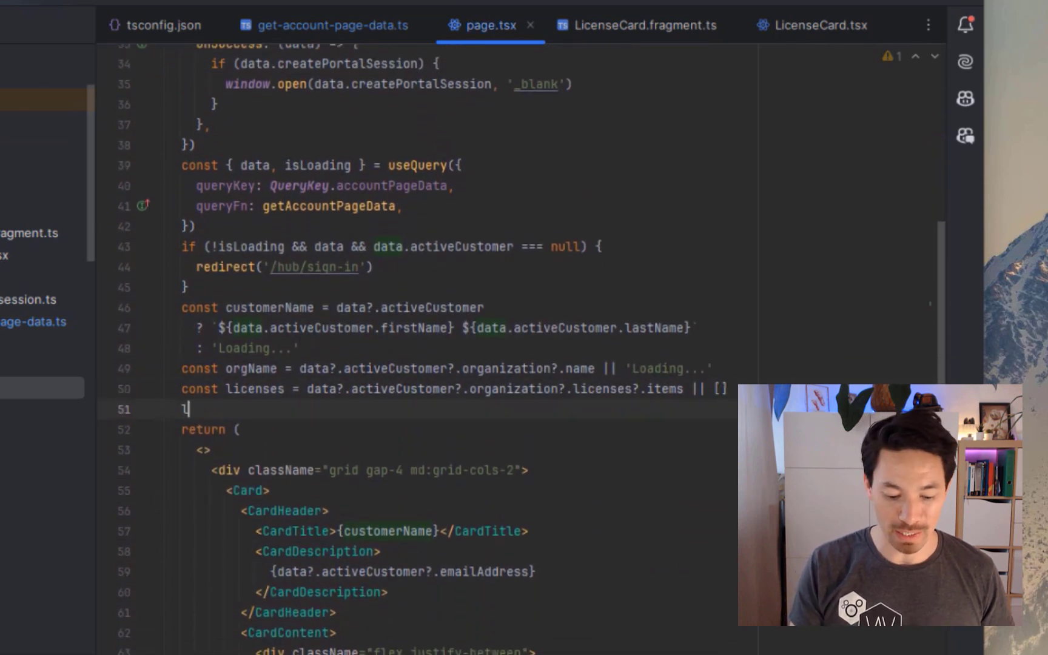
- Write licenses[0]. on line 51 to see autocomplete offer only id, createdAt, updatedAt and fragmentRefs
type("licenses[0]")
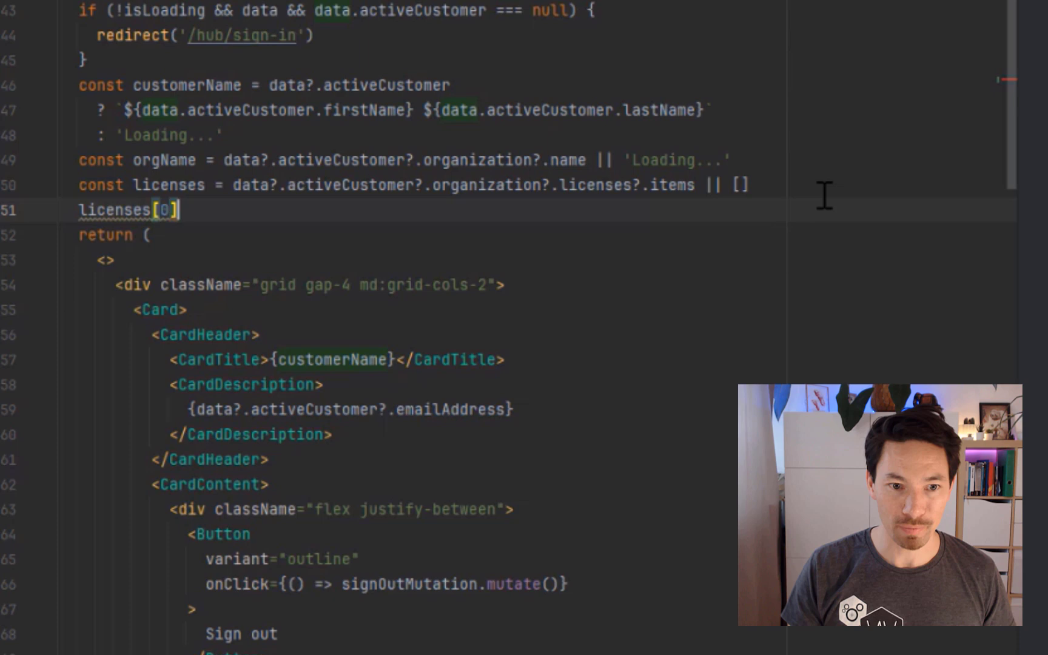
type(".")
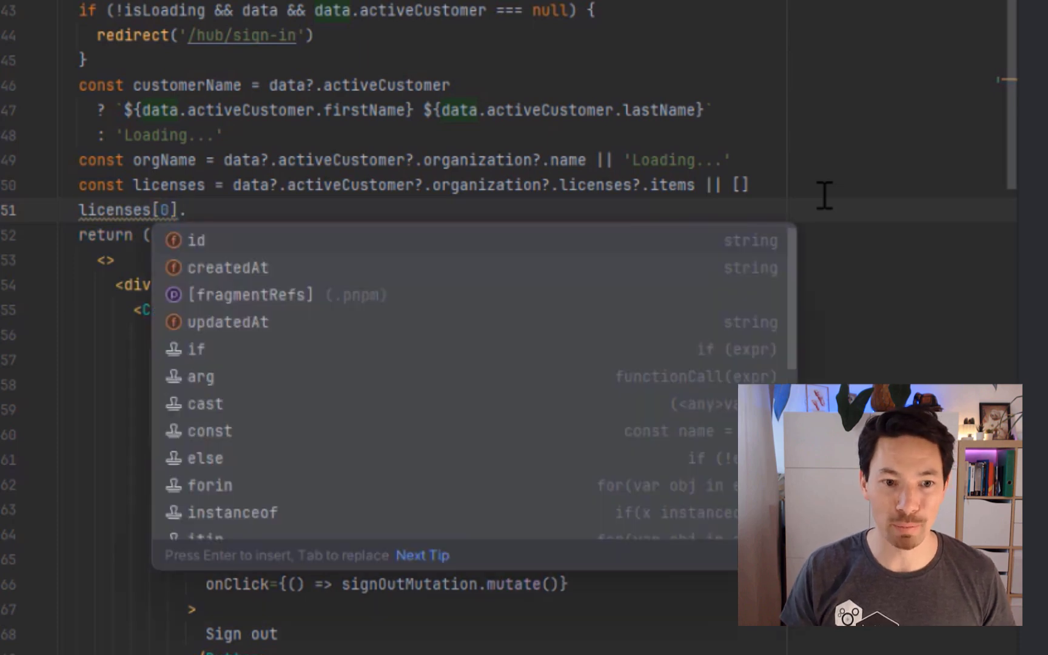
key("Down")
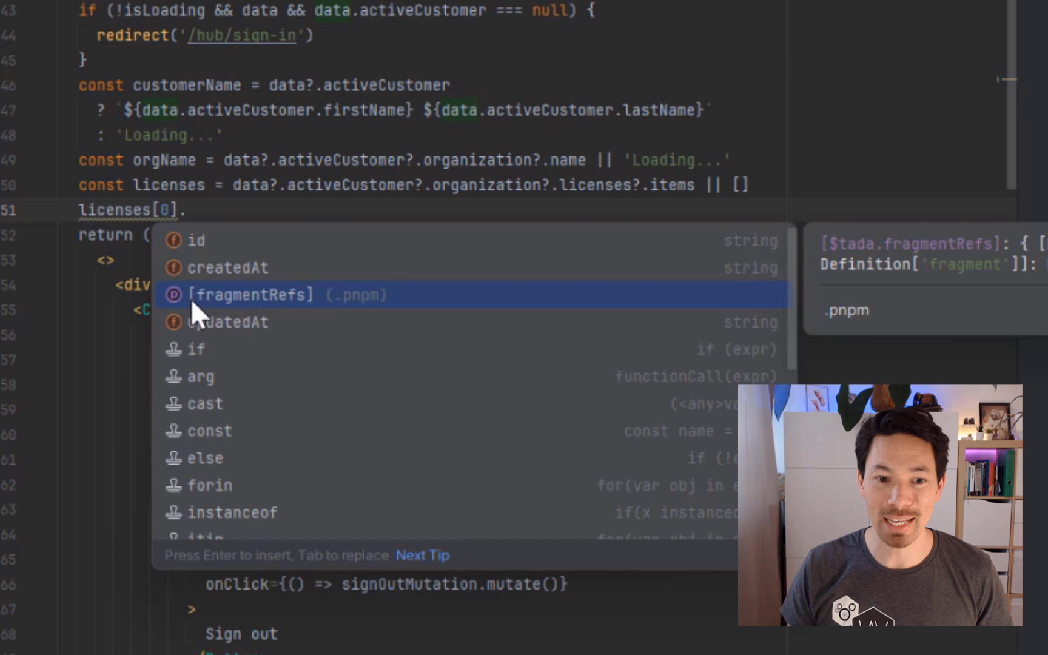
mouse_move(284, 328)
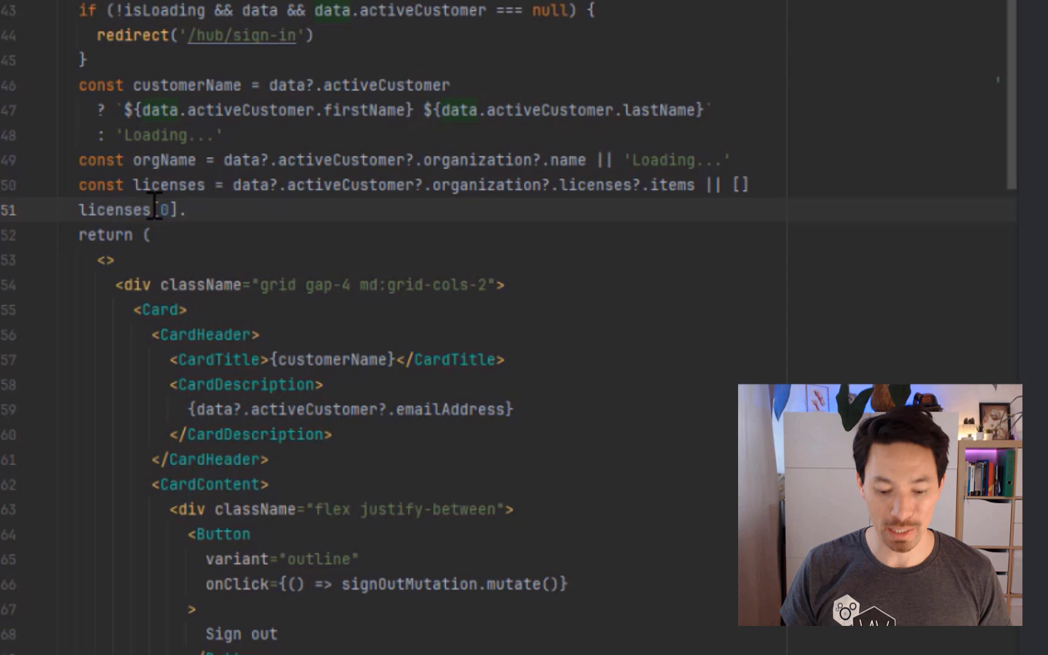
type(".0no.co/get-started/")
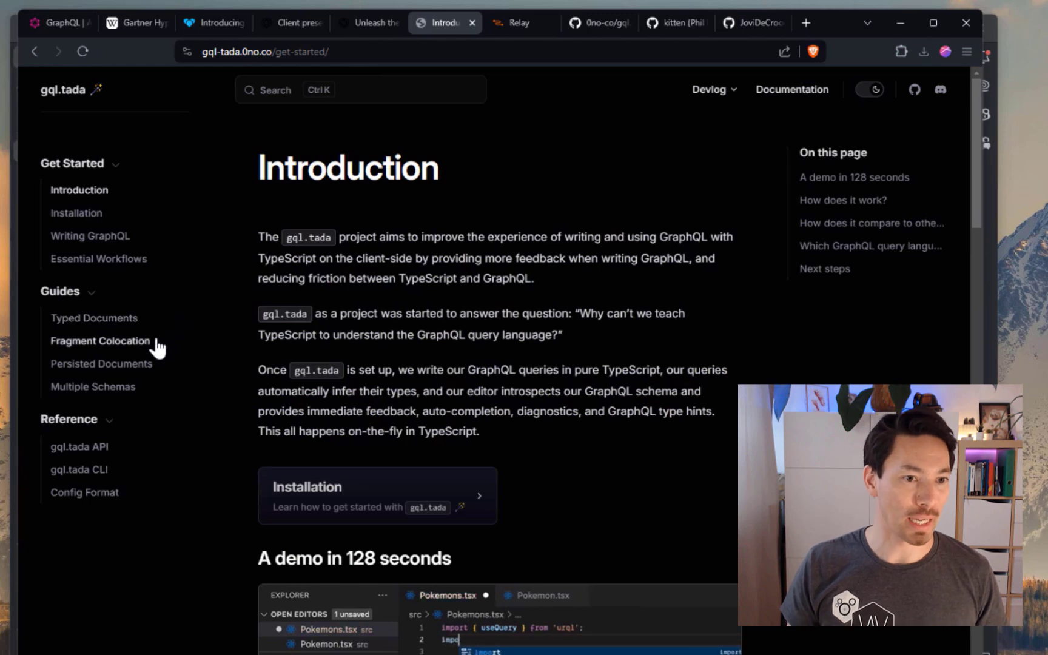
- Read through the gql.tada Fragment Colocation guide
left_click(100, 340)
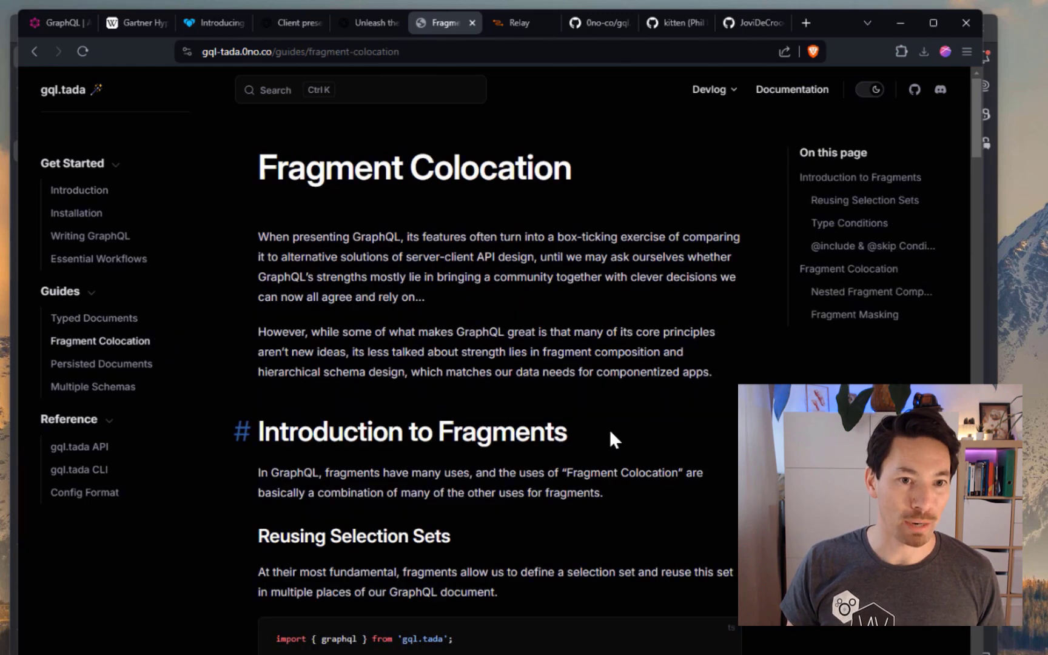
scroll("down", 3)
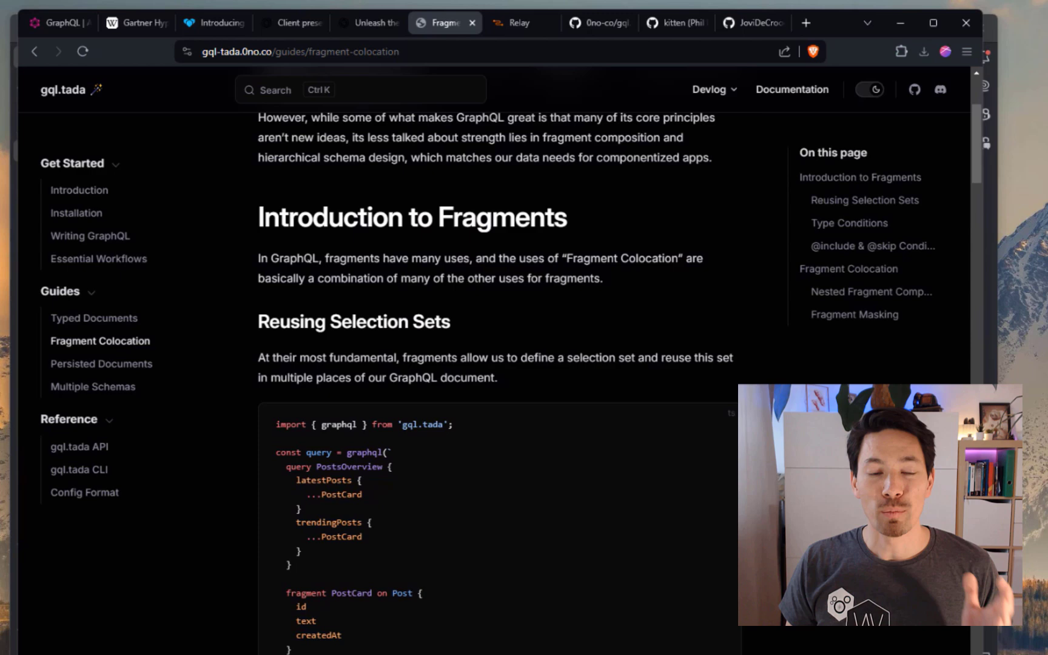
scroll("down", 3)
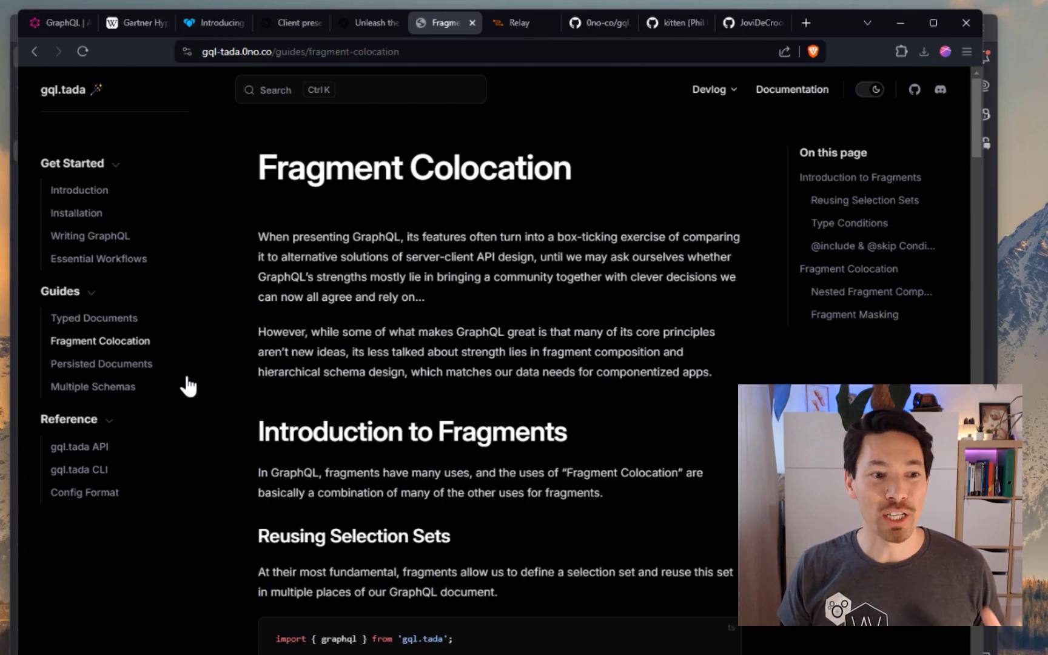
- Visit the Persisted Documents guide and finish on the Multiple Schemas guide
left_click(100, 363)
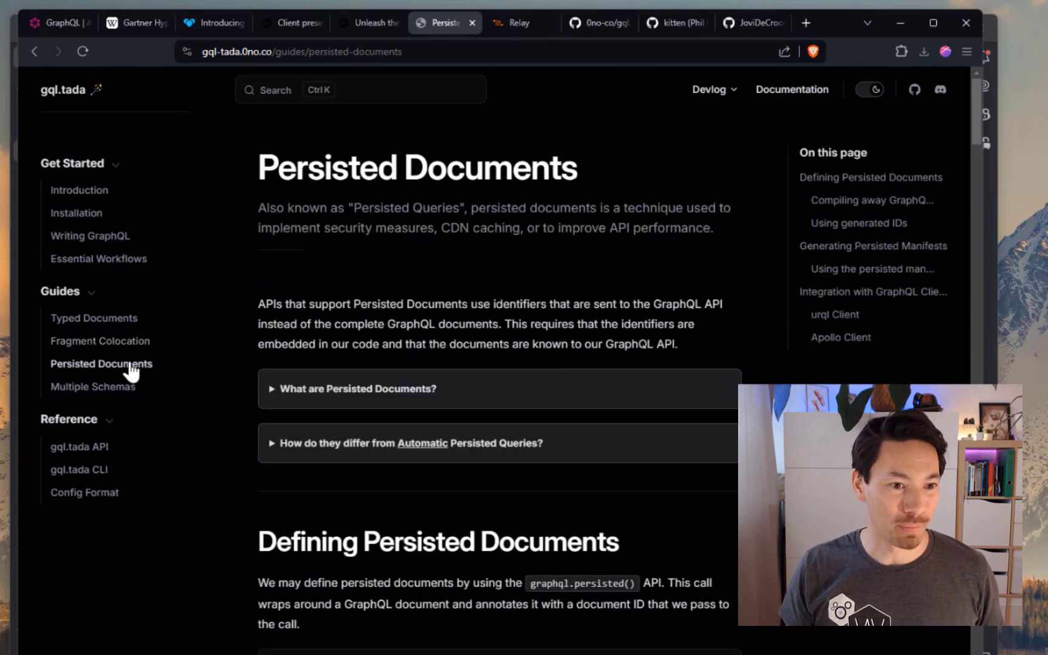
left_click(93, 387)
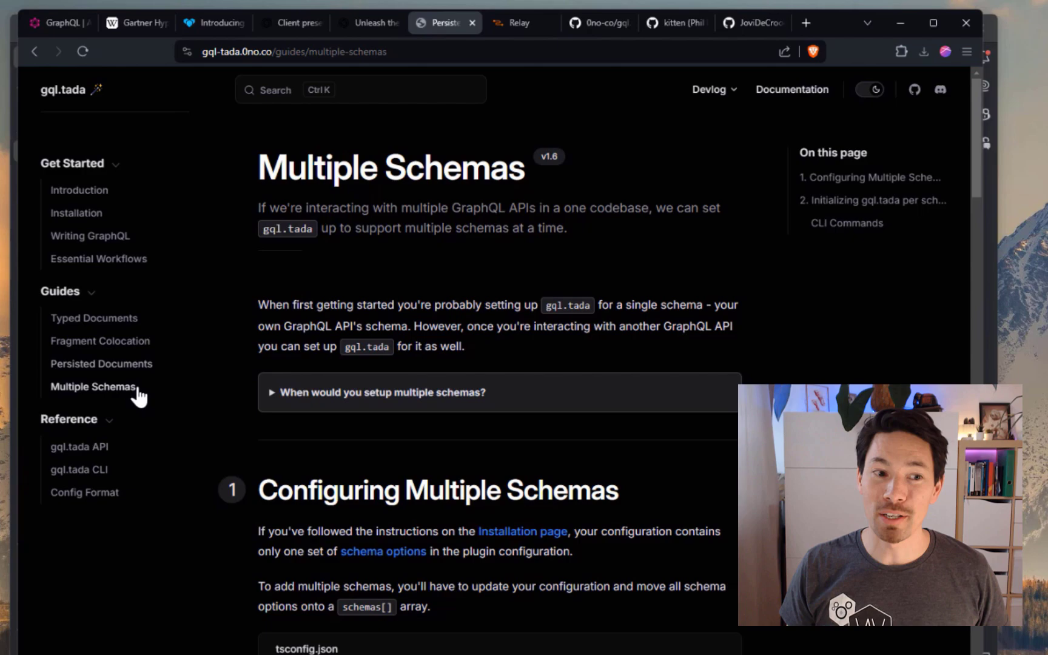